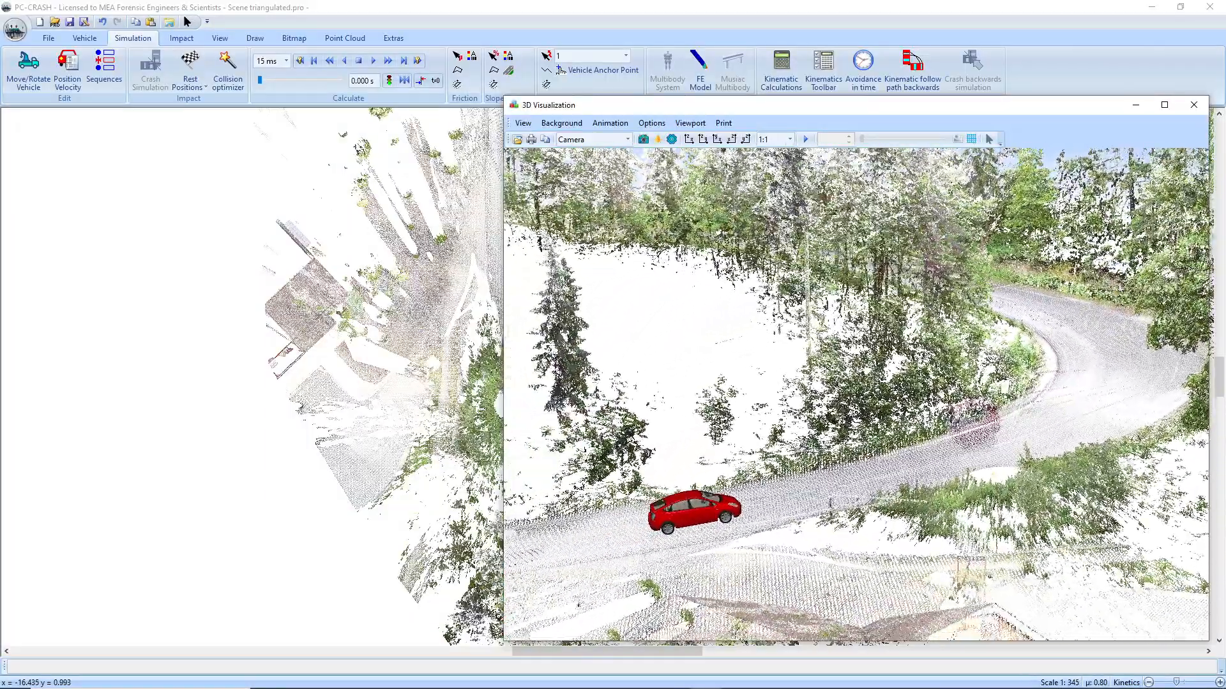
Step: Close the 3D Visualization window to return to the top-down point-cloud view
click(1193, 104)
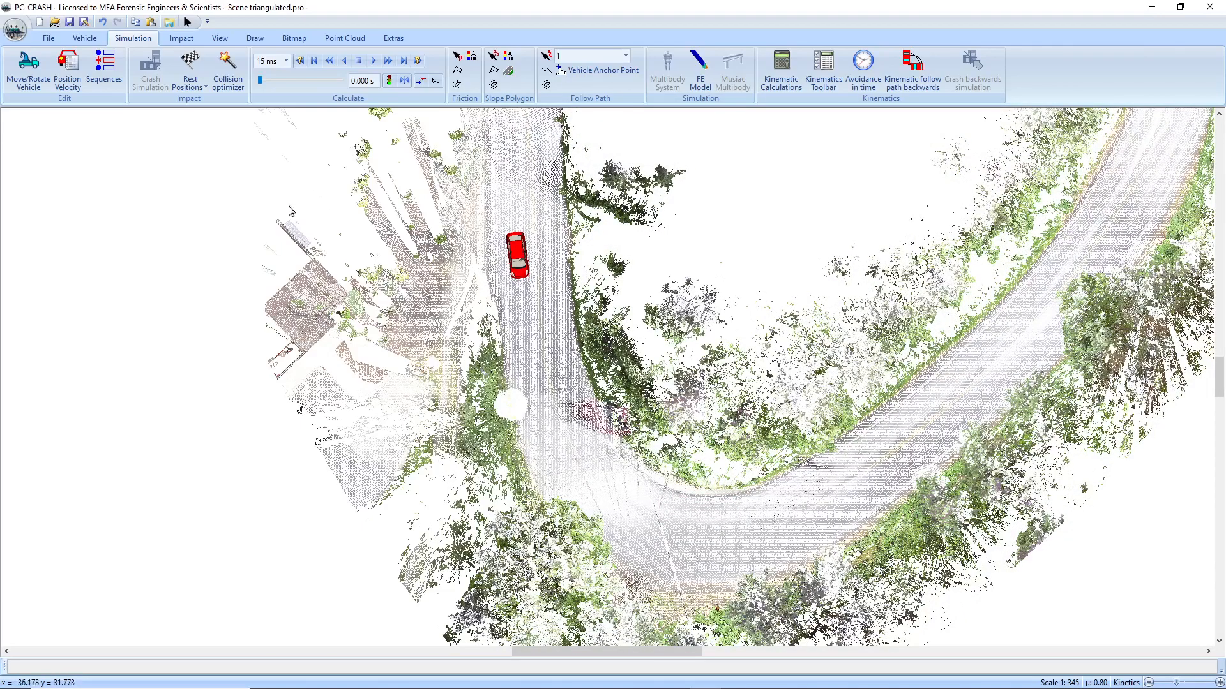
Step: Open the empty velocity sequence table for the Toyota Prius
click(103, 69)
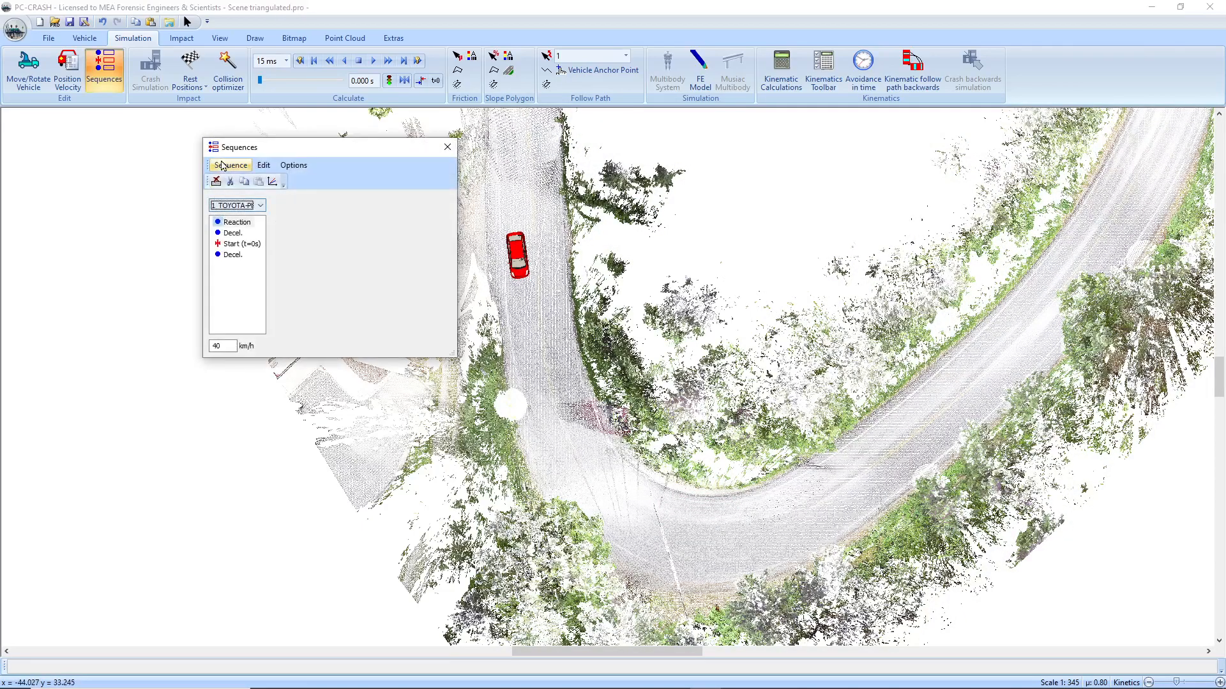
click(230, 164)
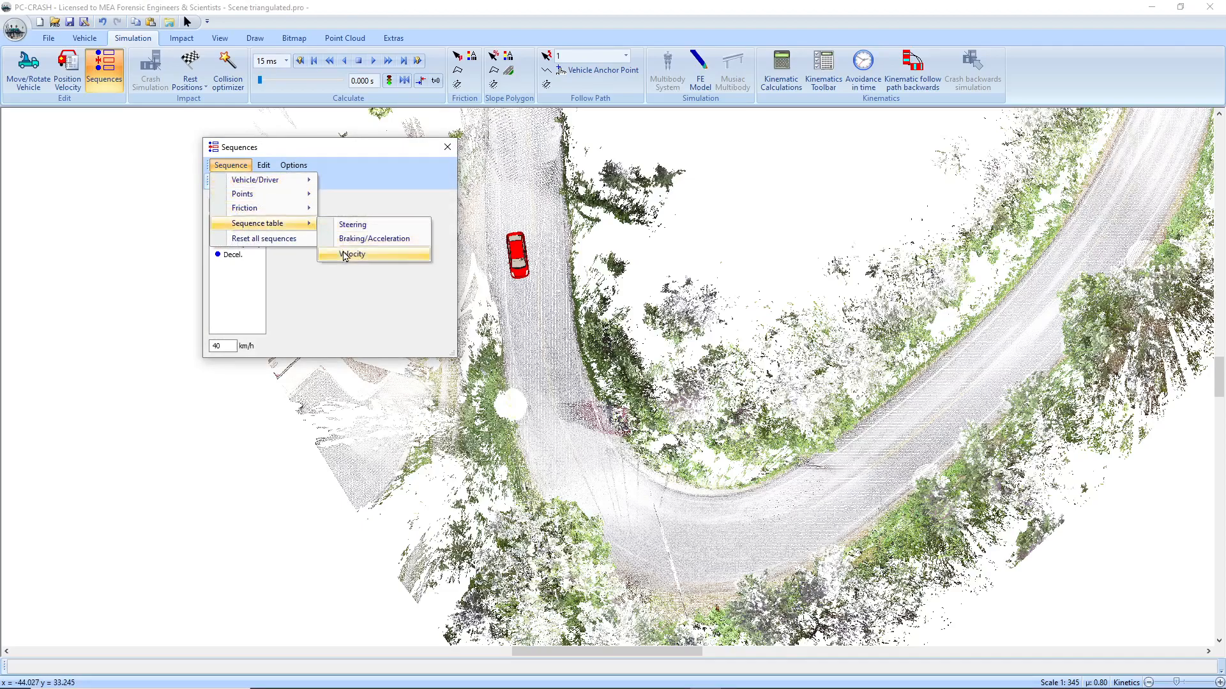
mouse_move(346, 255)
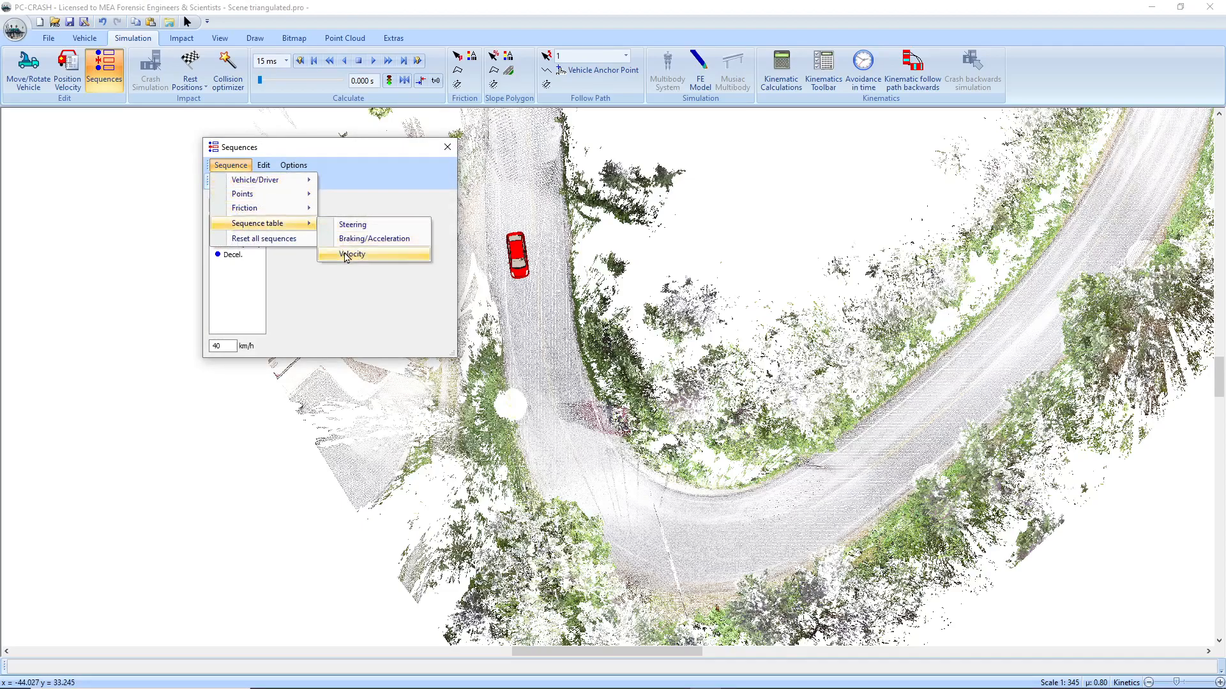
click(352, 255)
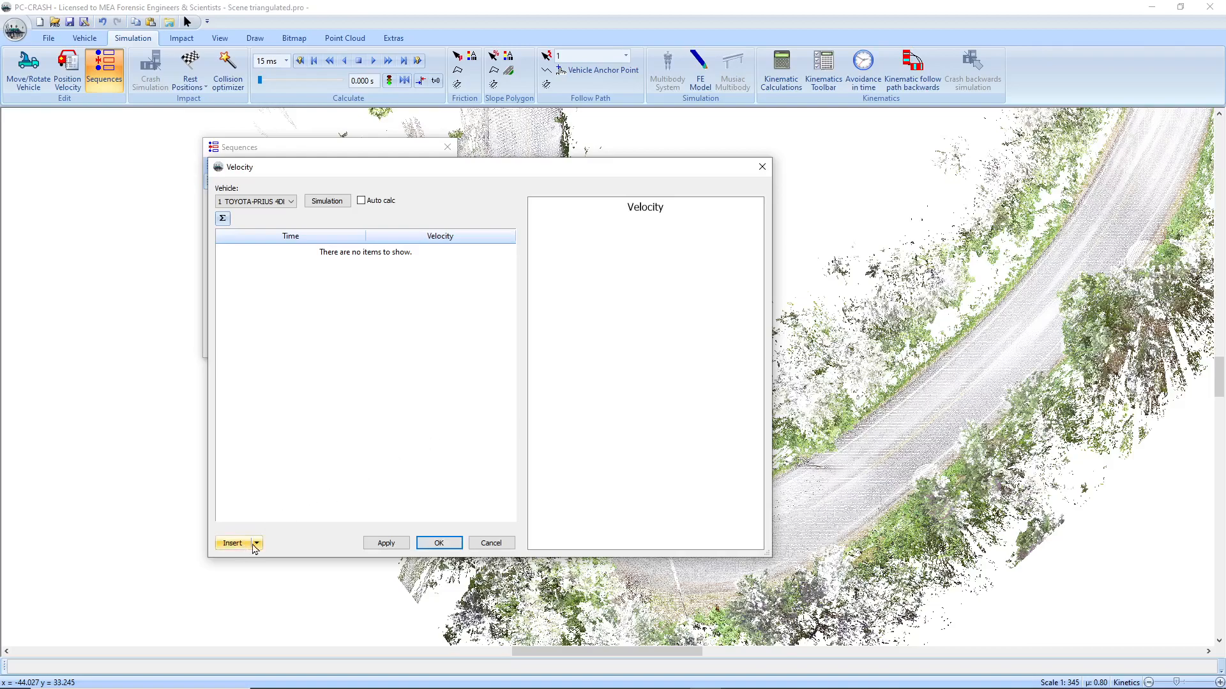
Step: Import the EDR velocity data: six entries from −5 s to 0 s, dipping to 25 km/h
click(254, 543)
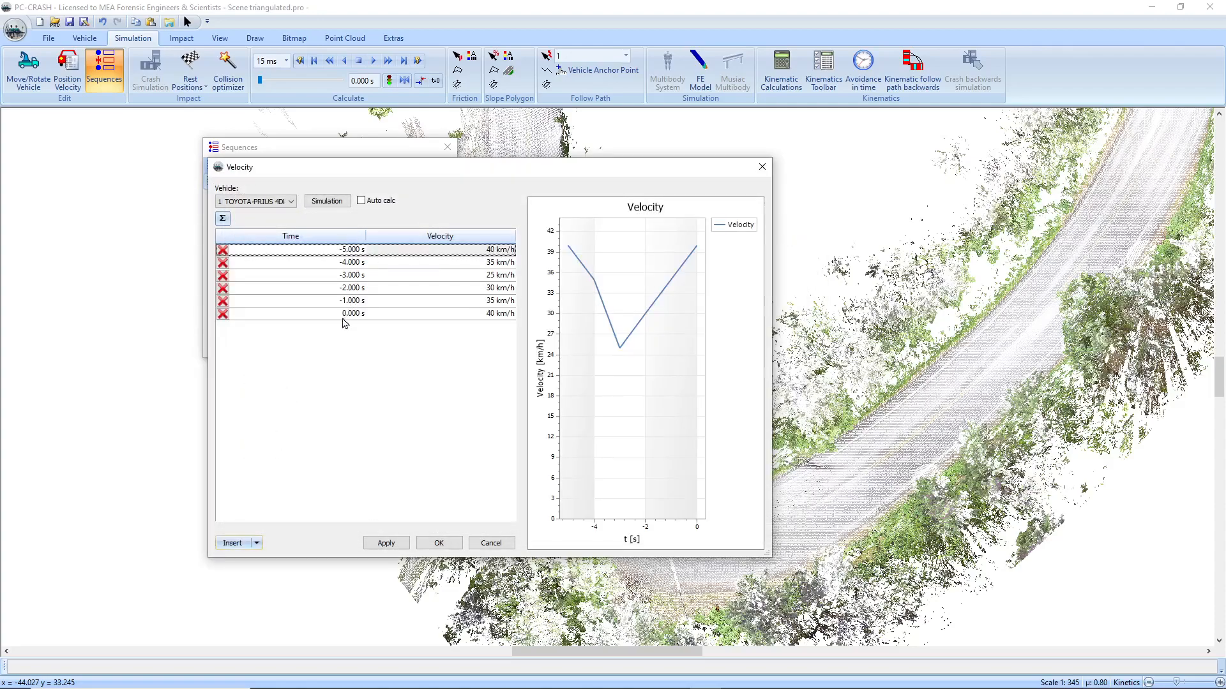
mouse_move(479, 267)
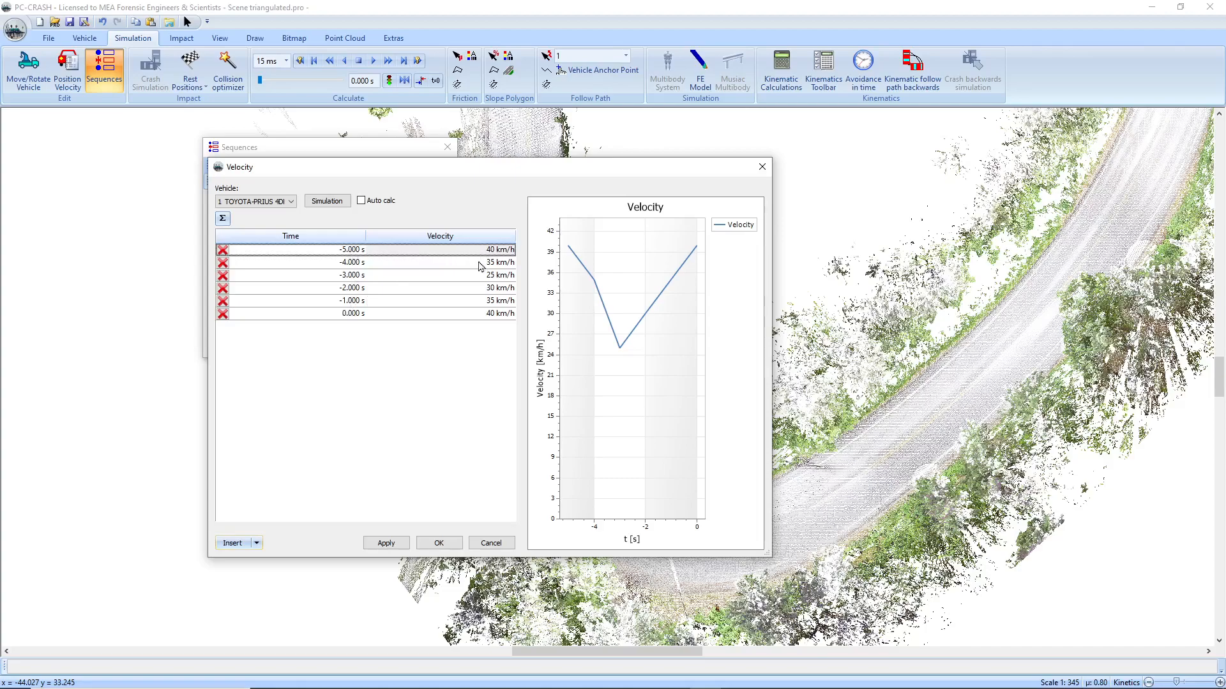
mouse_move(490, 318)
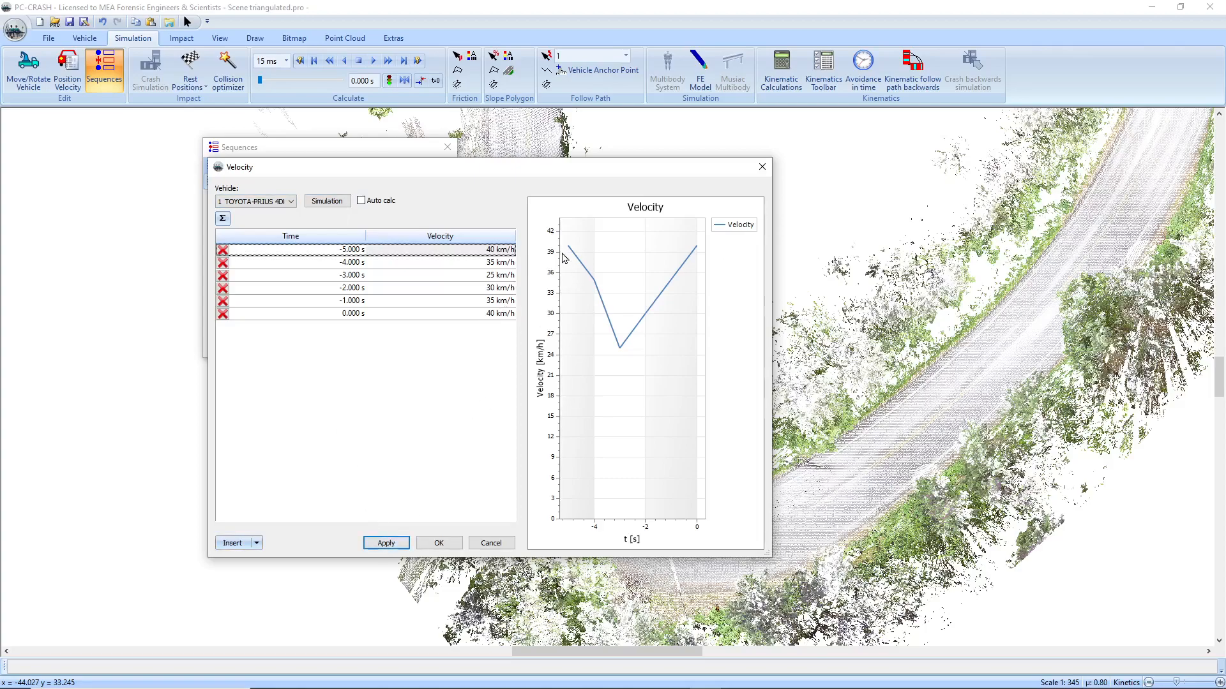
mouse_move(226, 233)
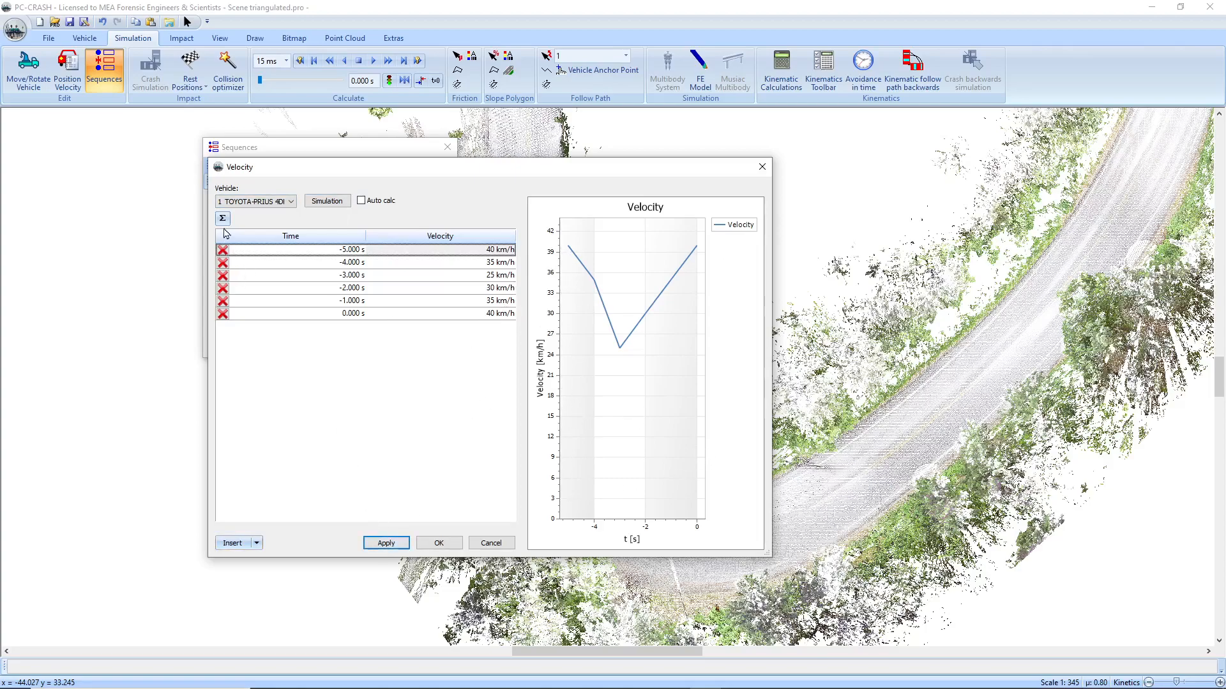
Step: Apply a 5 s time offset to the velocity table, giving a 40.35 km/h start velocity
click(222, 218)
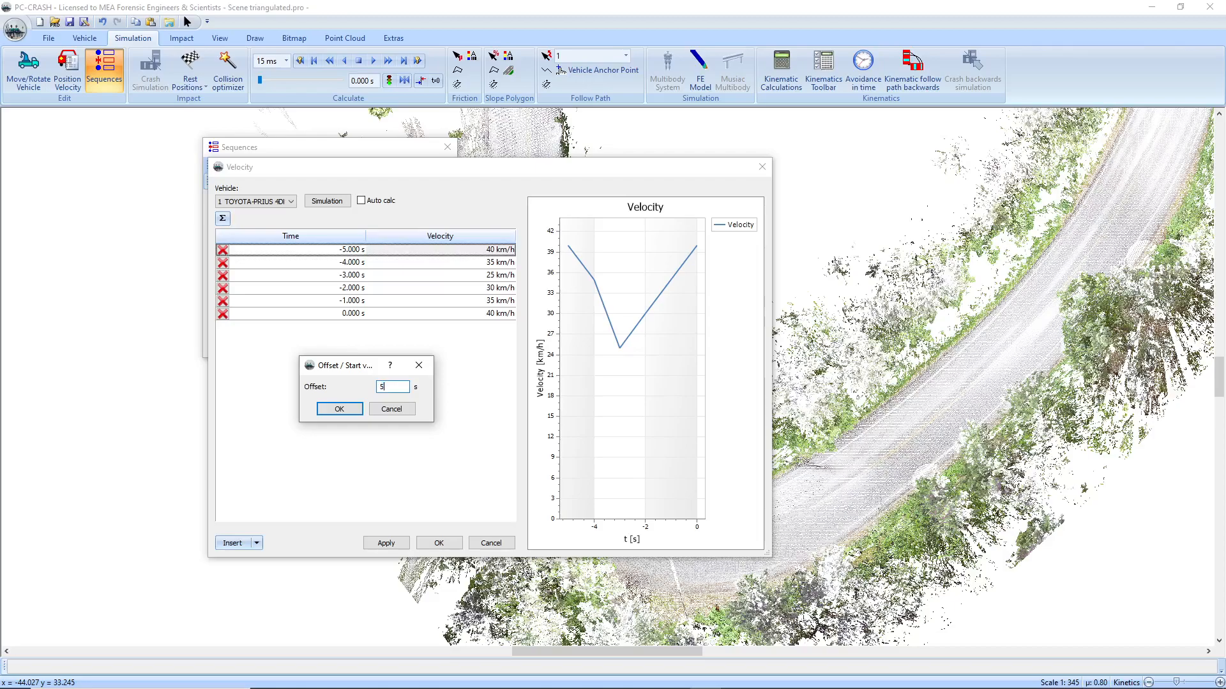
click(338, 409)
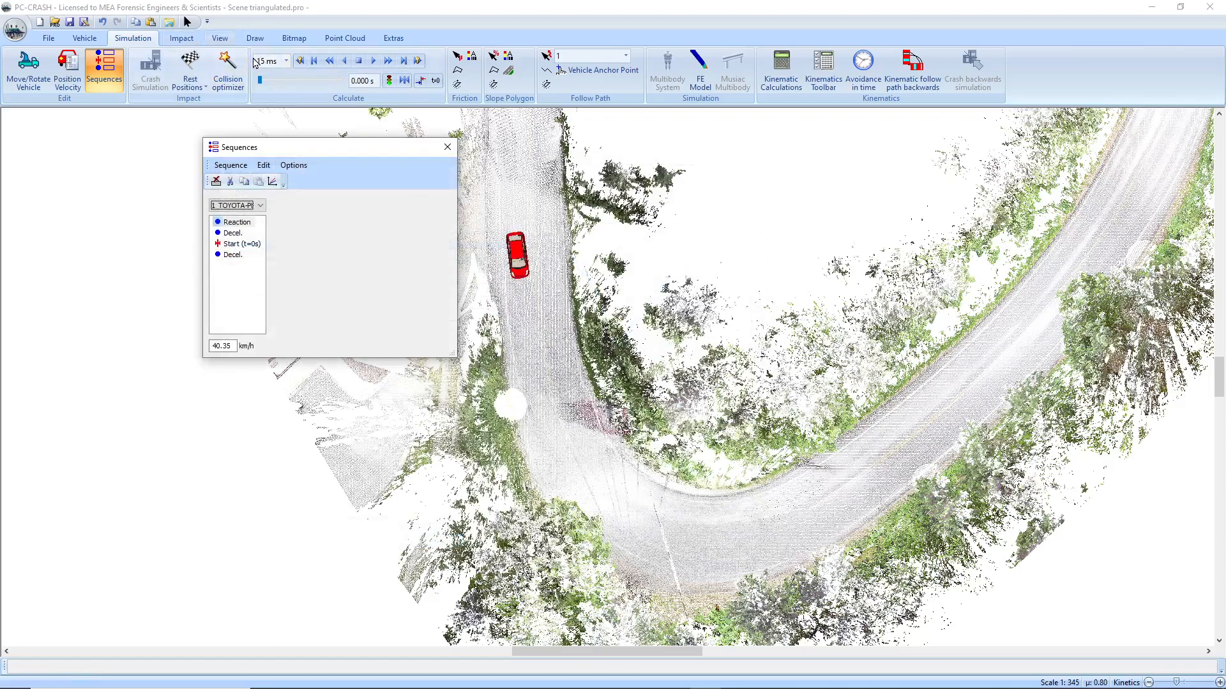
mouse_move(387, 60)
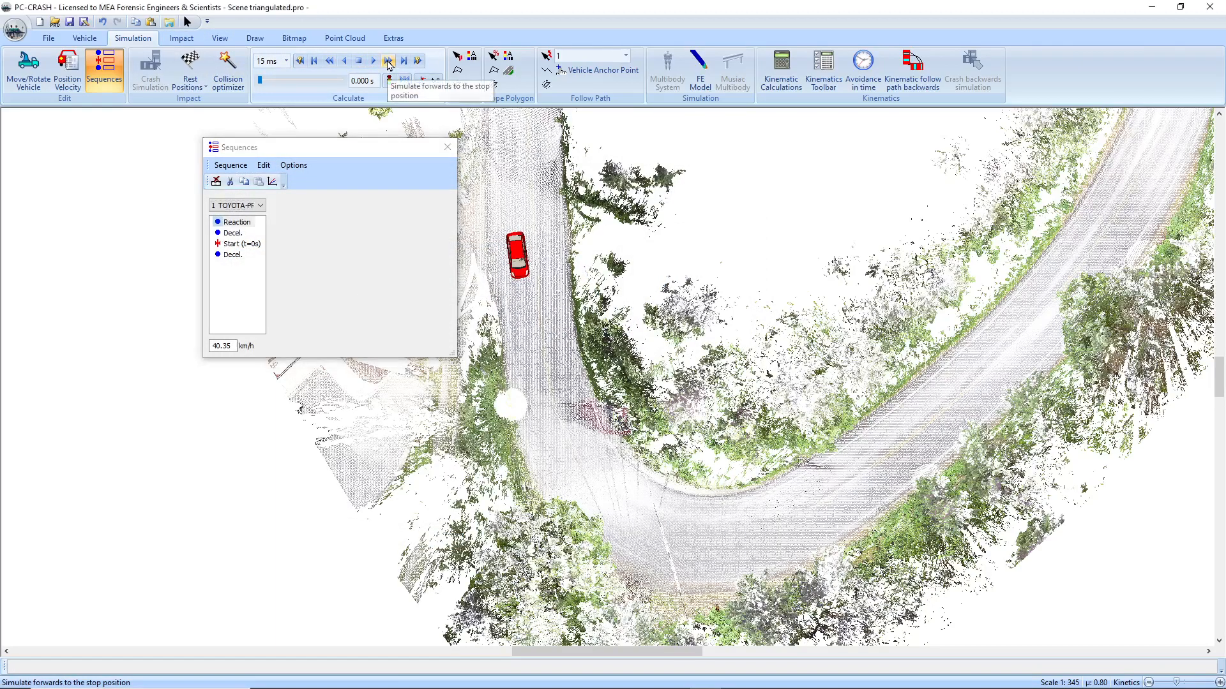
Step: Simulate the Prius forwards along the curved road to the stop position
click(386, 59)
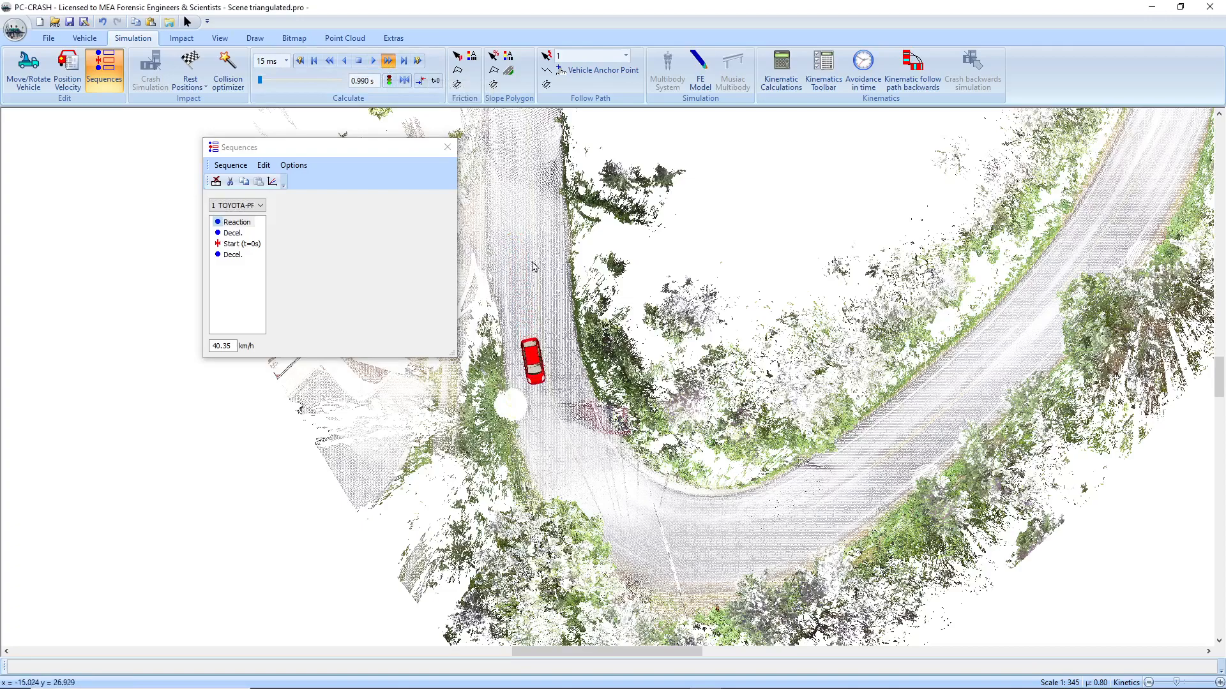
click(387, 60)
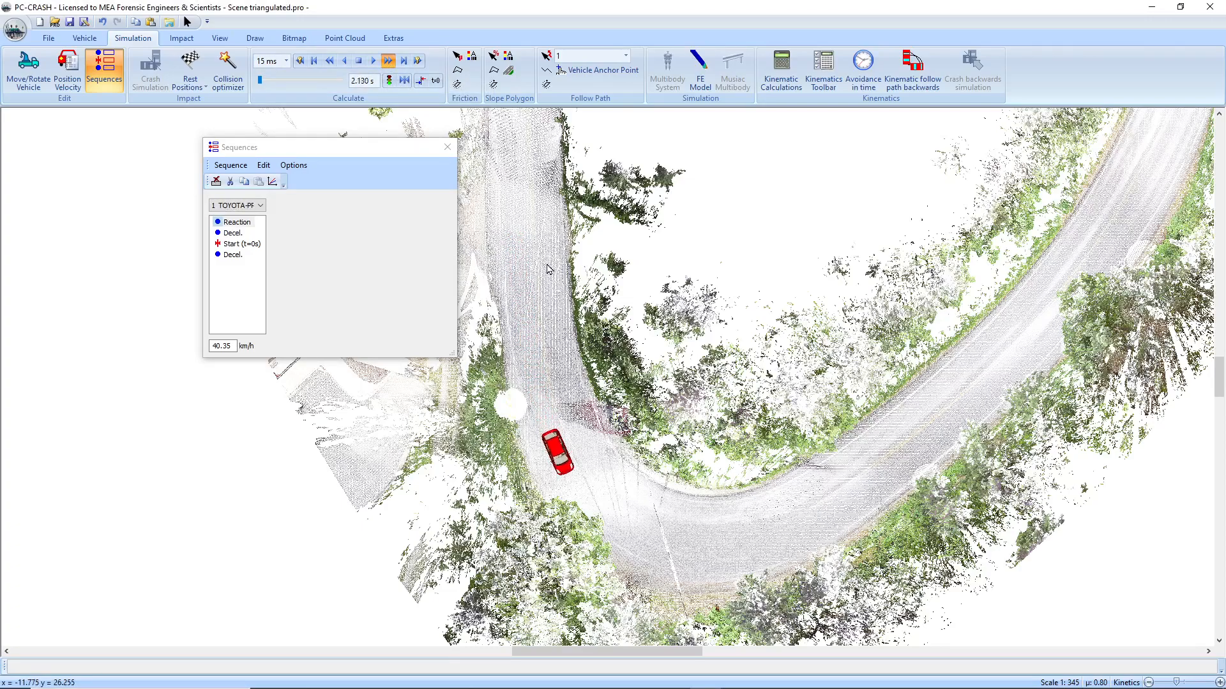
click(389, 59)
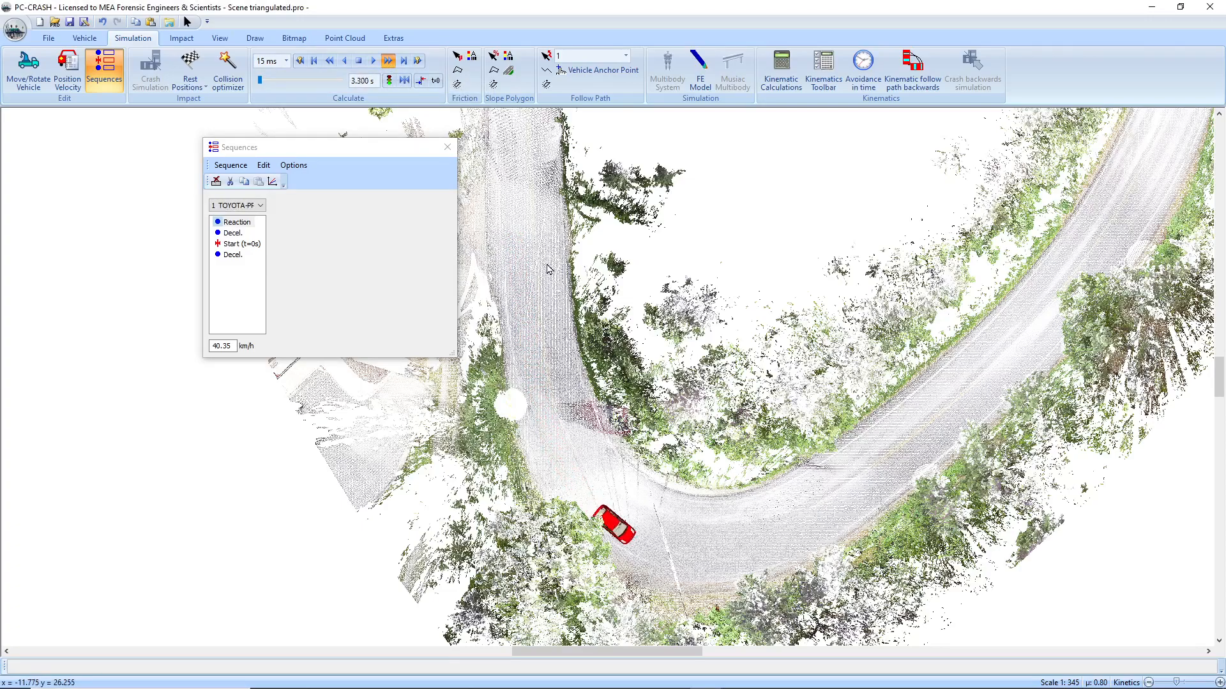
click(387, 59)
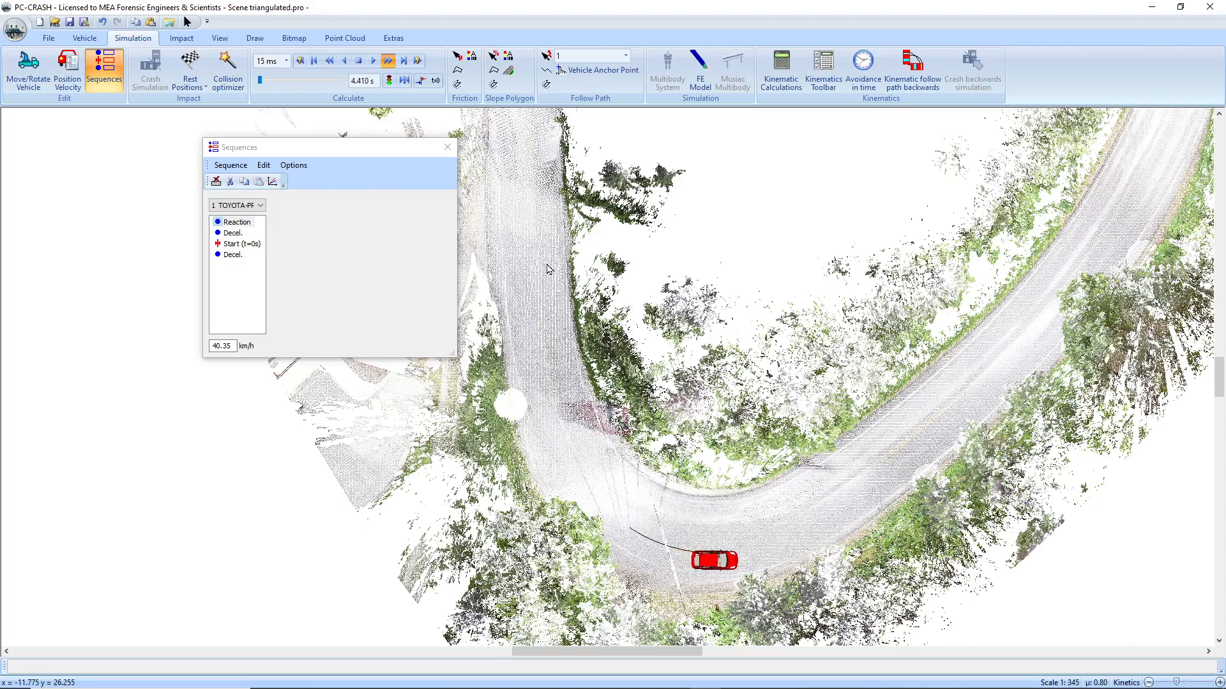
click(373, 60)
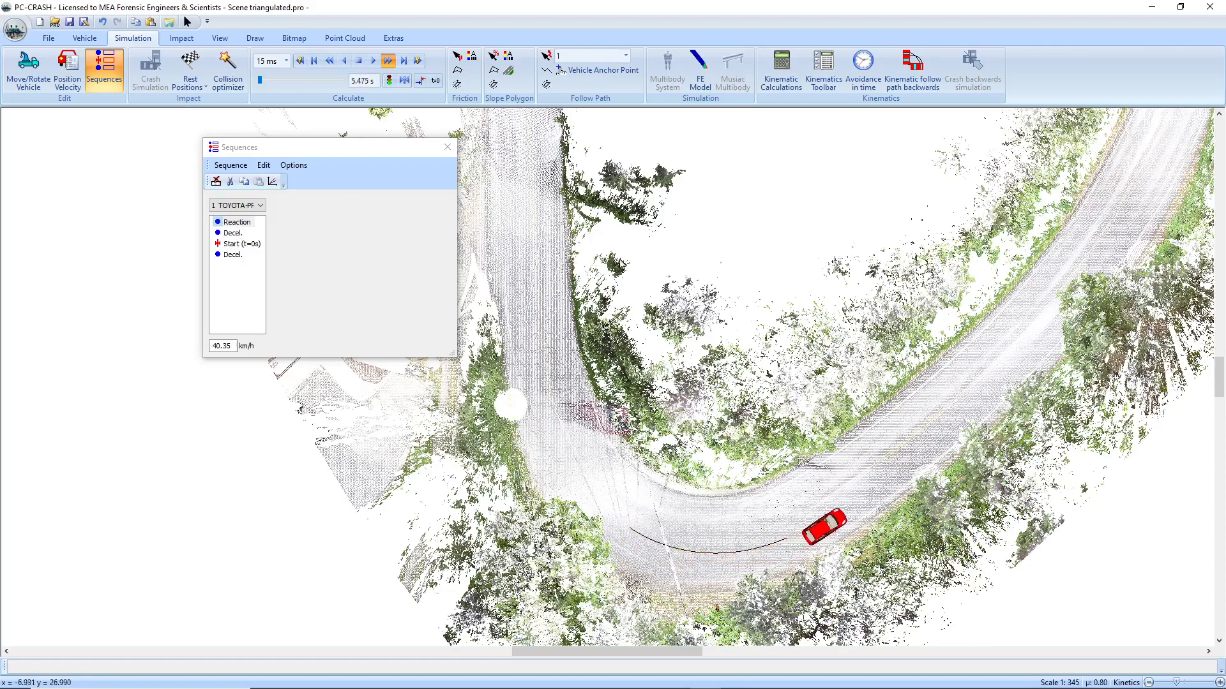
click(373, 60)
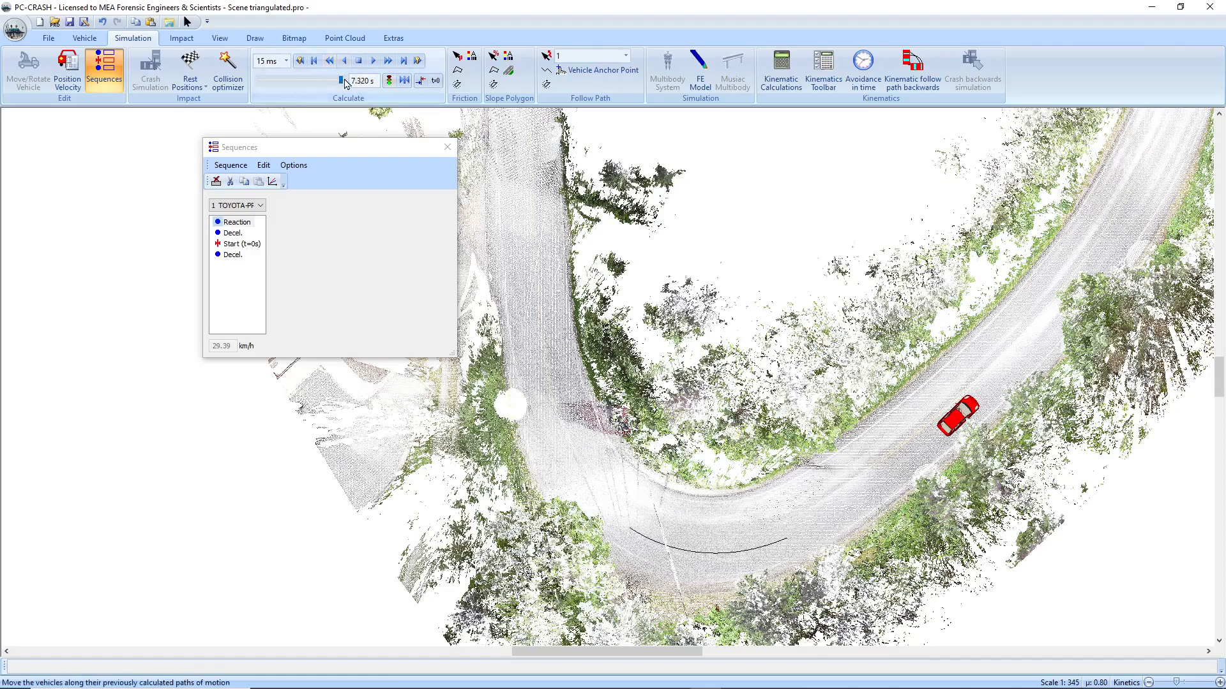
Step: Rewind the replay to about 2.3 s and show the velocity-over-distance diagram
click(300, 60)
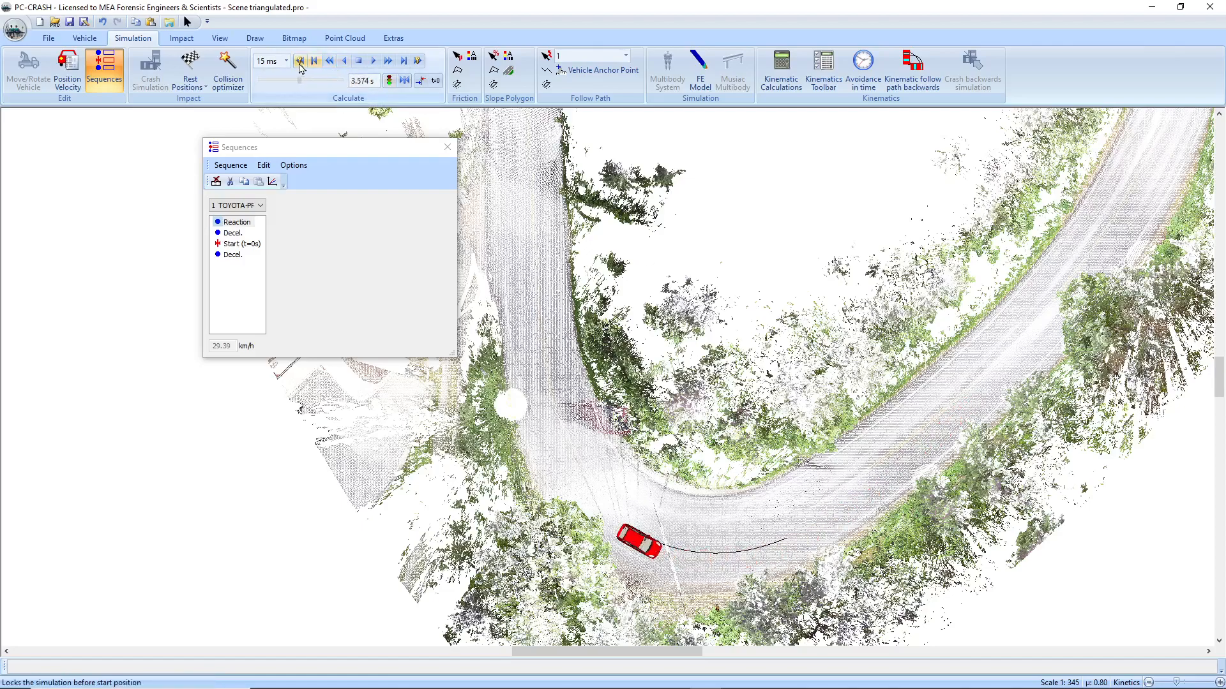
click(299, 60)
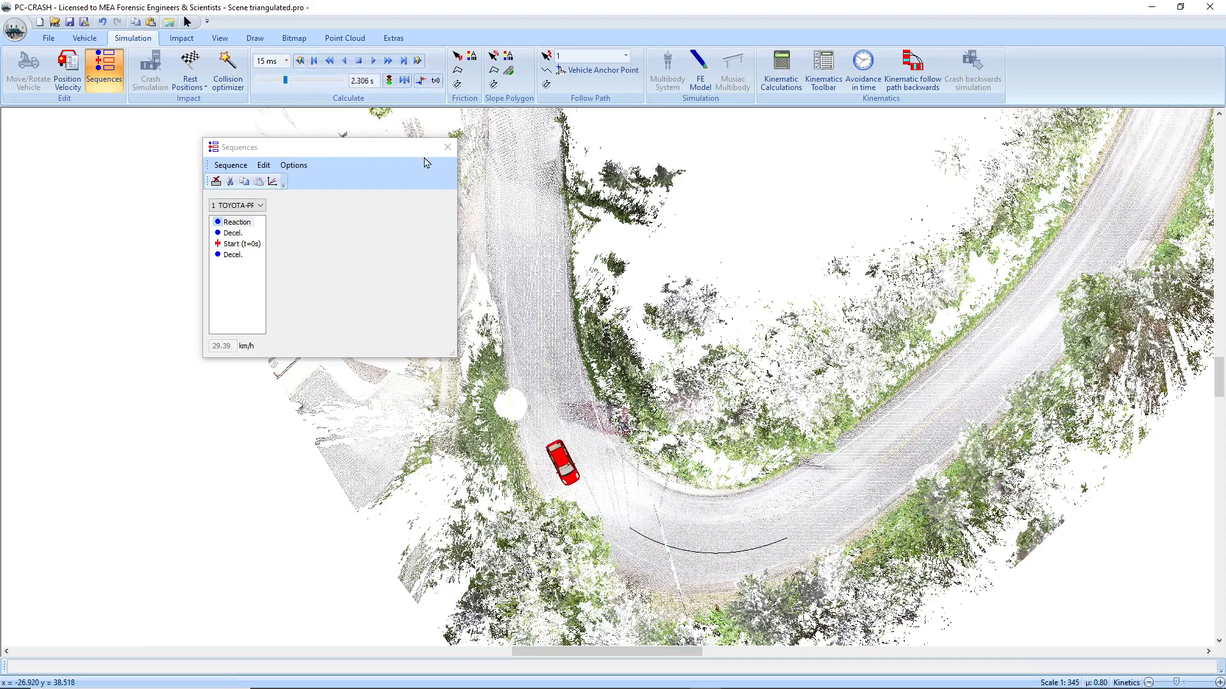
mouse_move(455, 193)
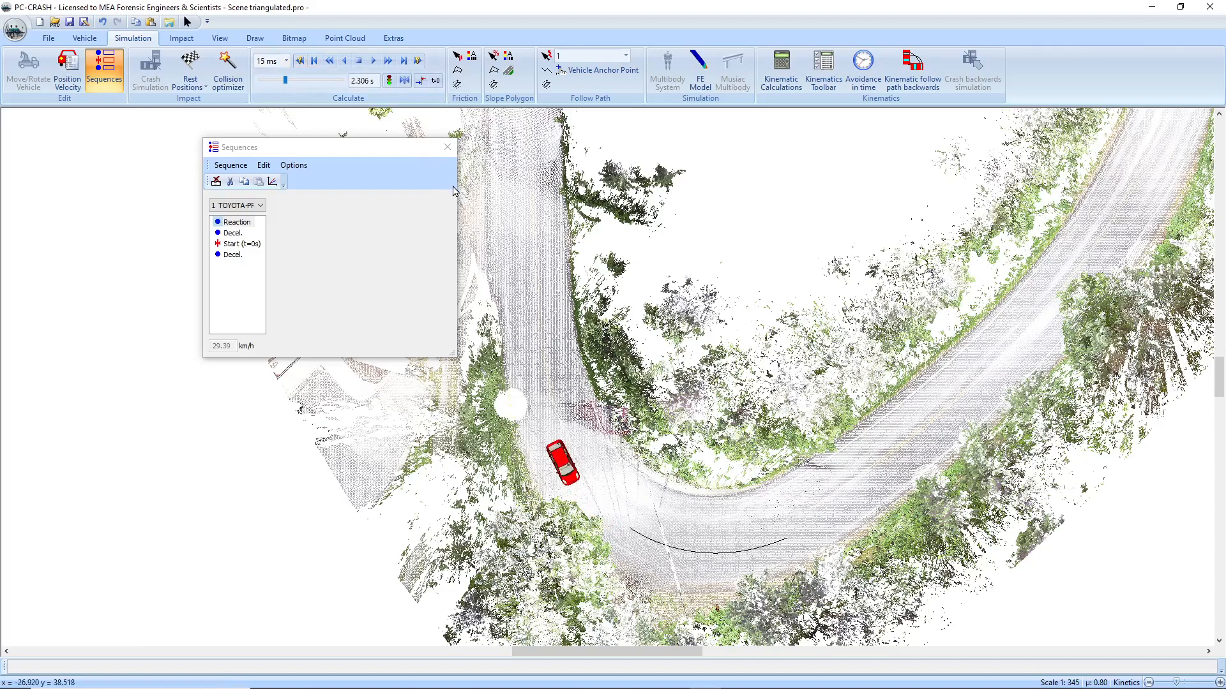
click(271, 180)
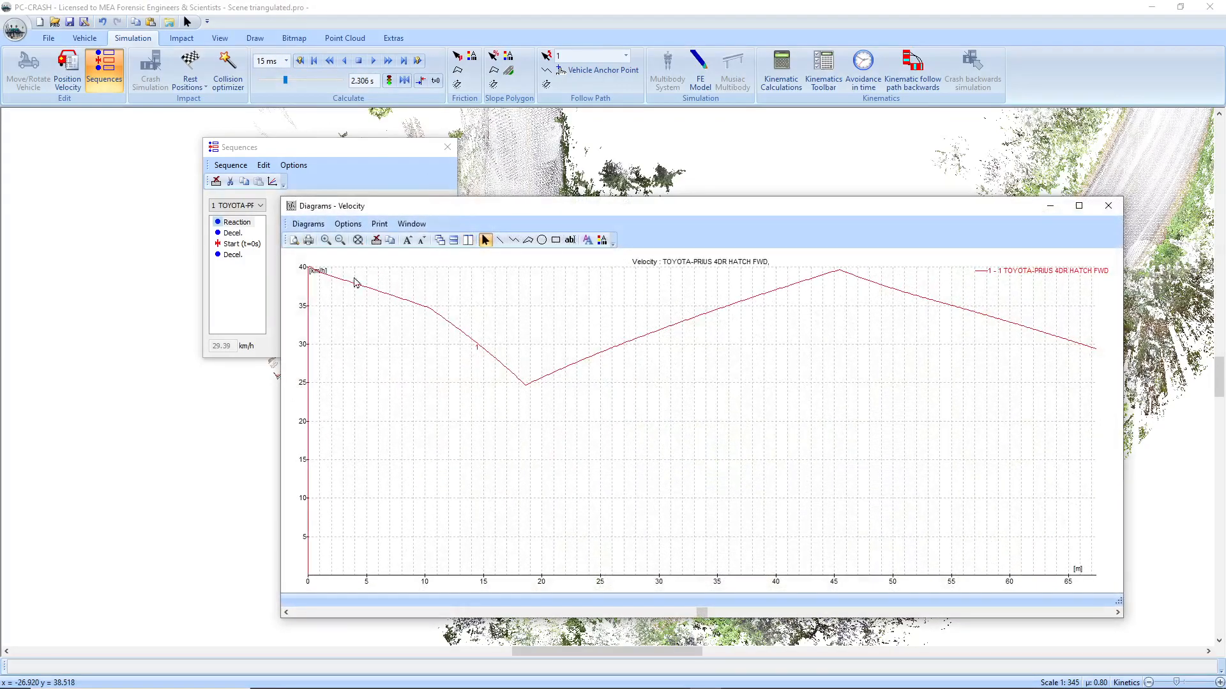
mouse_move(475, 373)
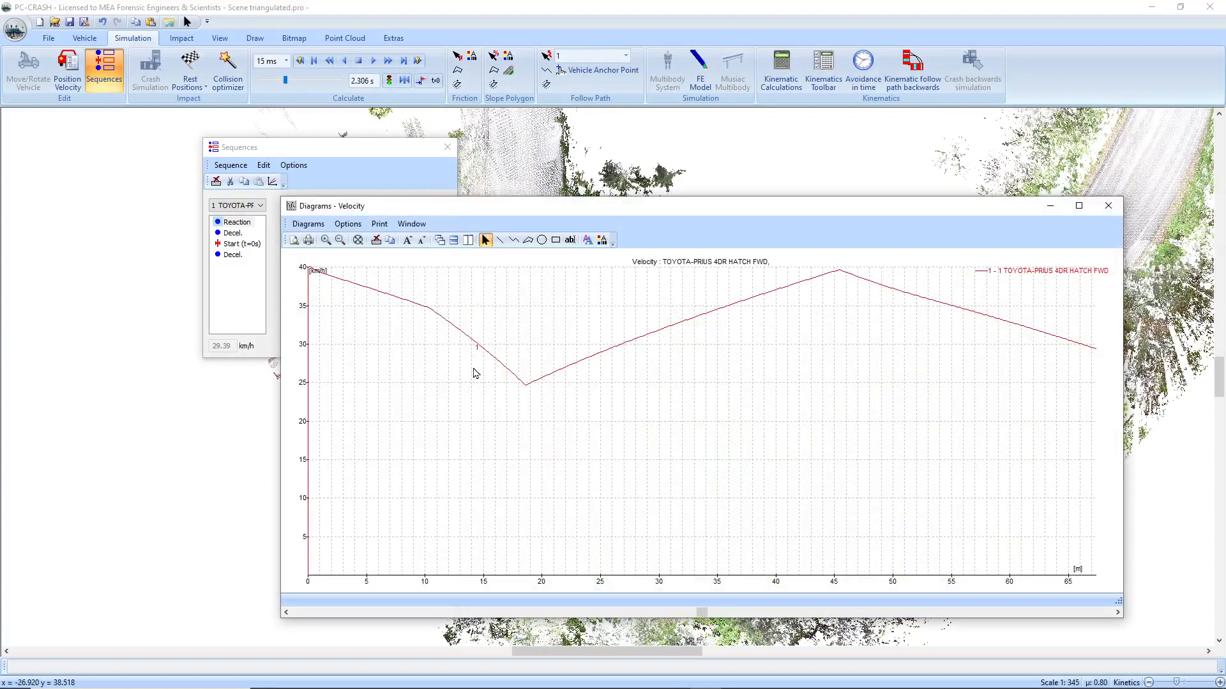
mouse_move(684, 328)
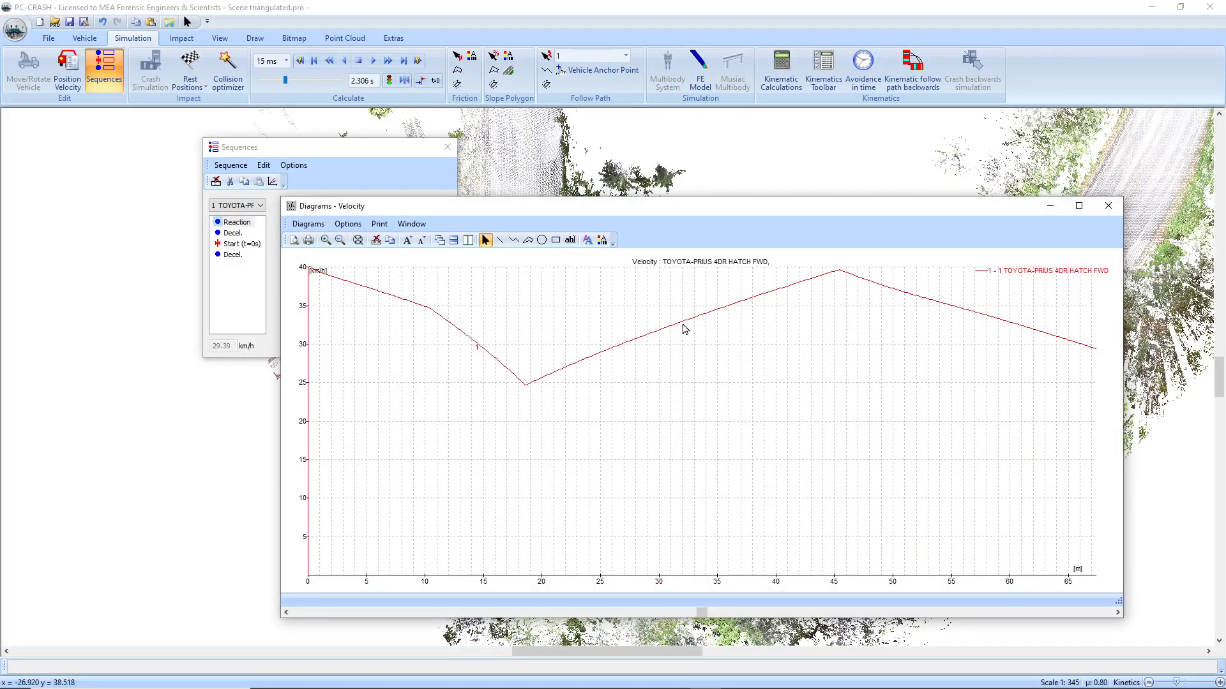
mouse_move(840, 276)
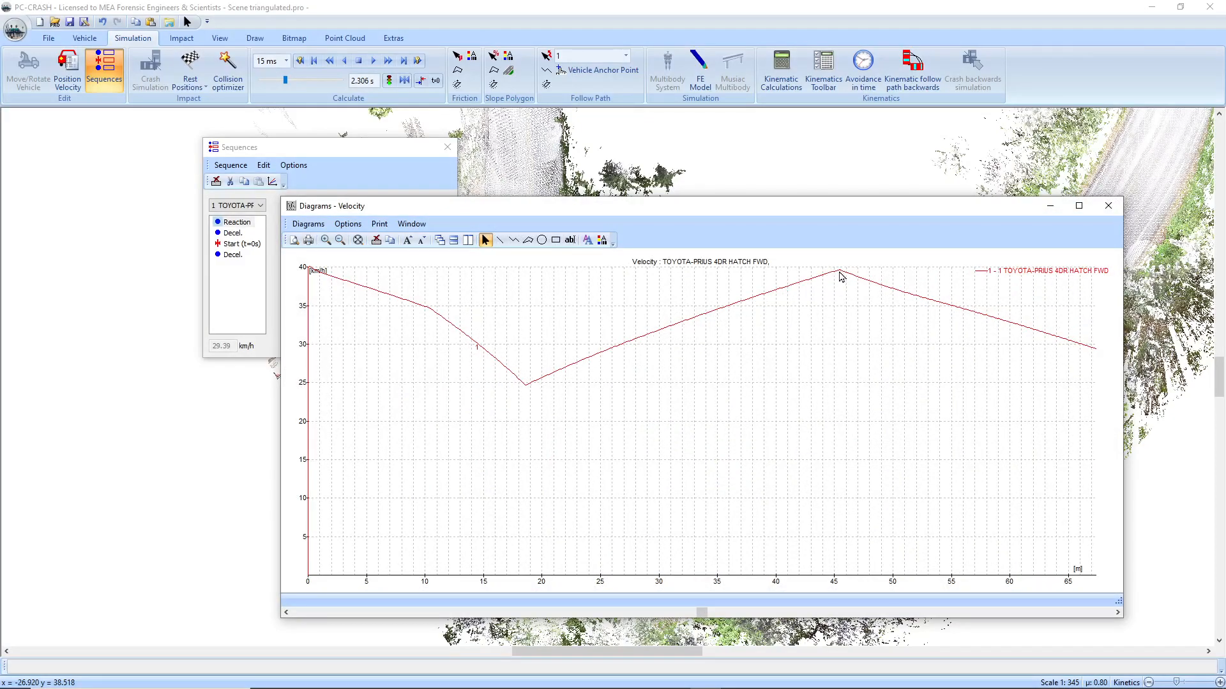
Step: Switch the velocity diagram's x-axis from distance to time in diagram options
click(347, 223)
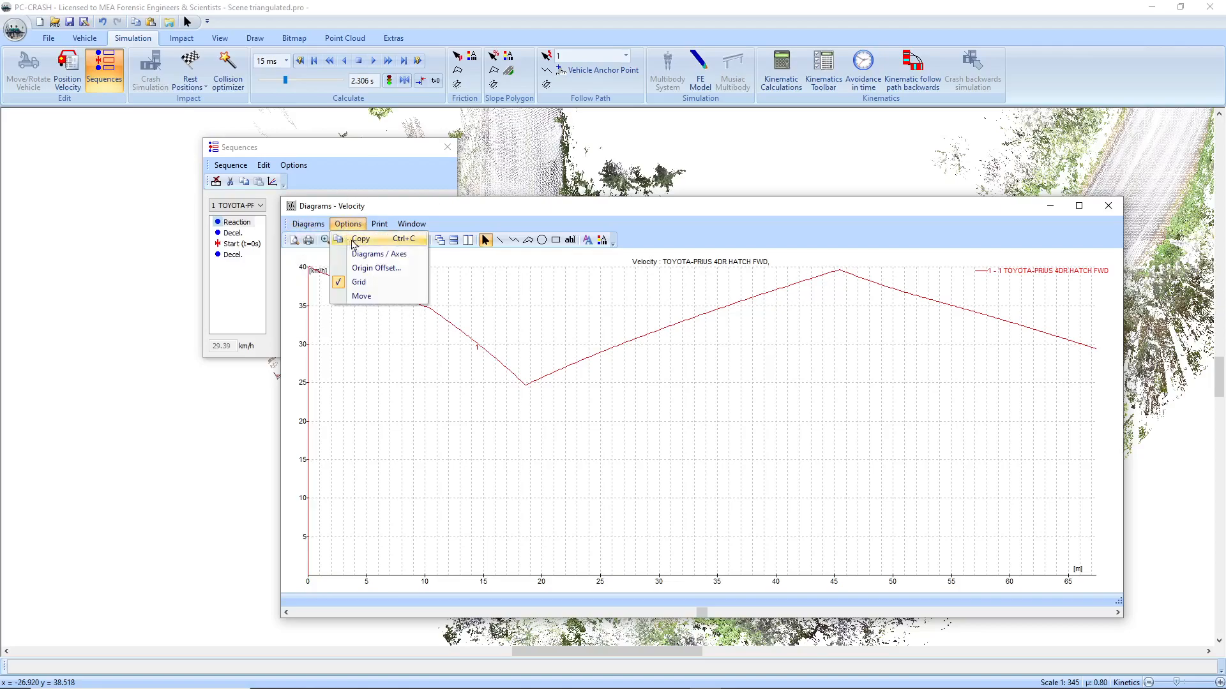
click(379, 253)
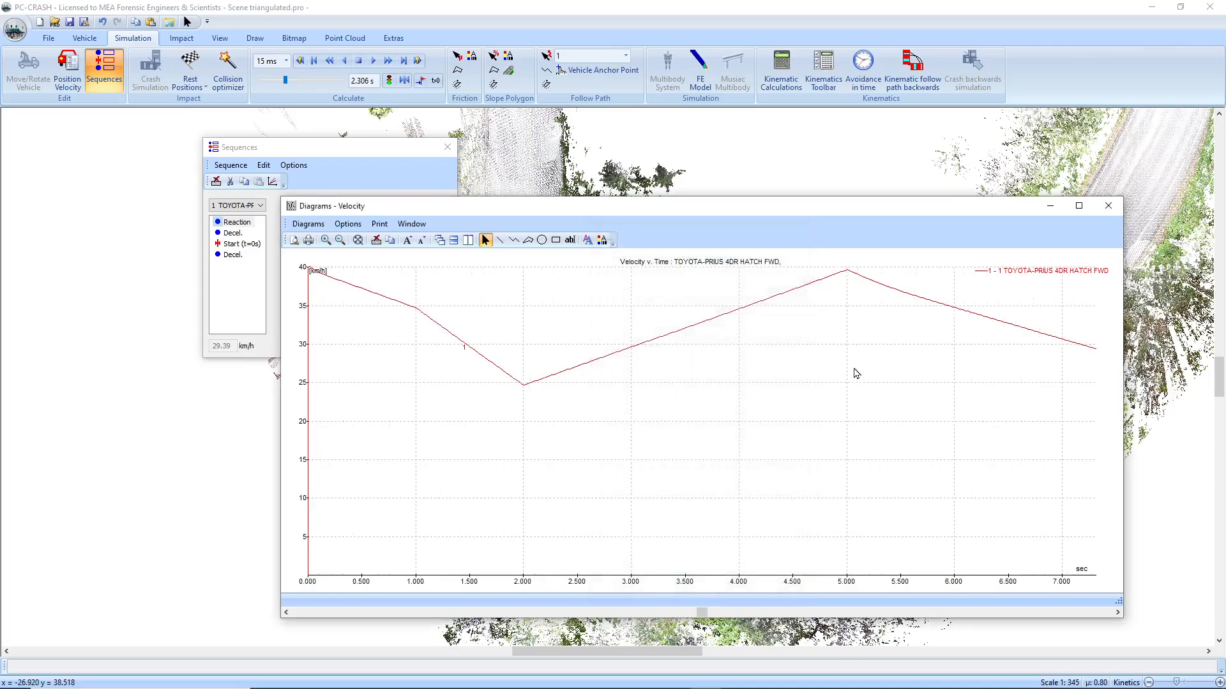
mouse_move(858, 288)
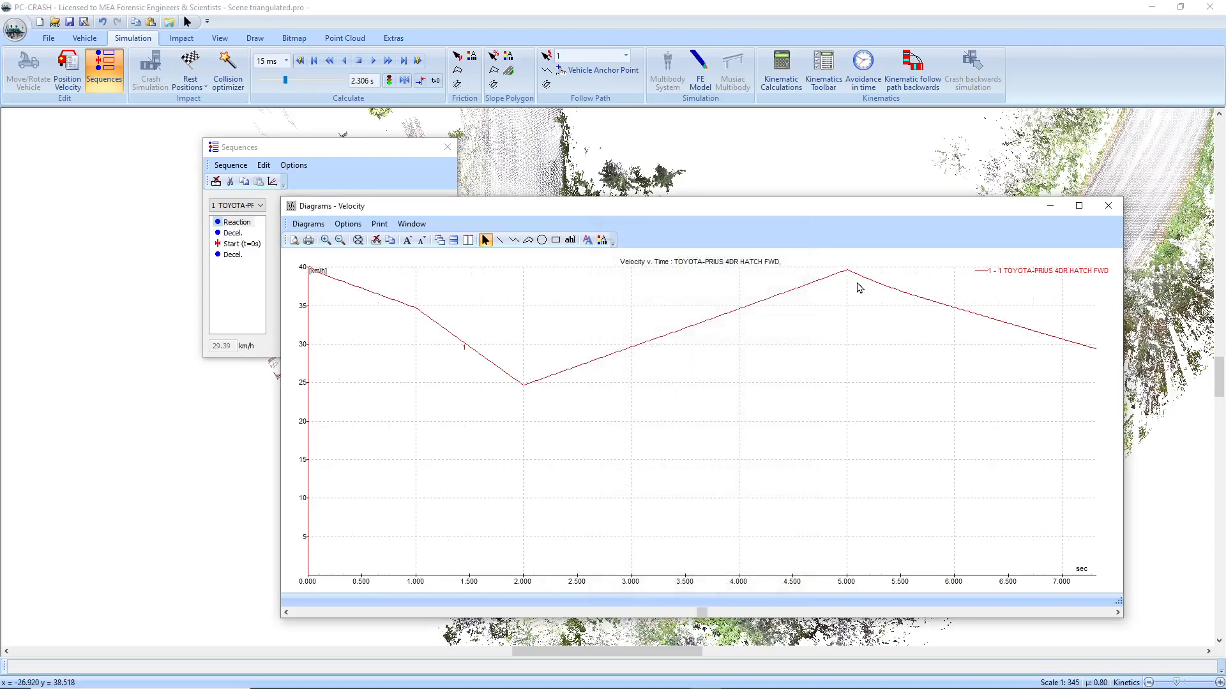
mouse_move(901, 288)
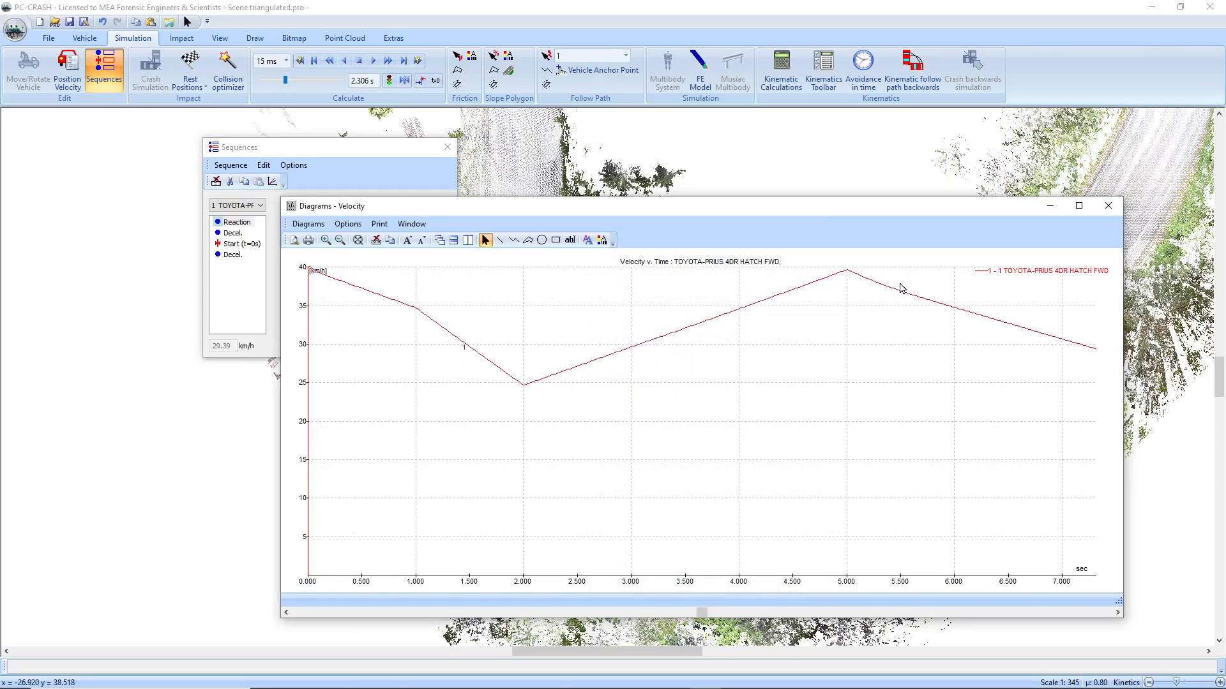
mouse_move(843, 277)
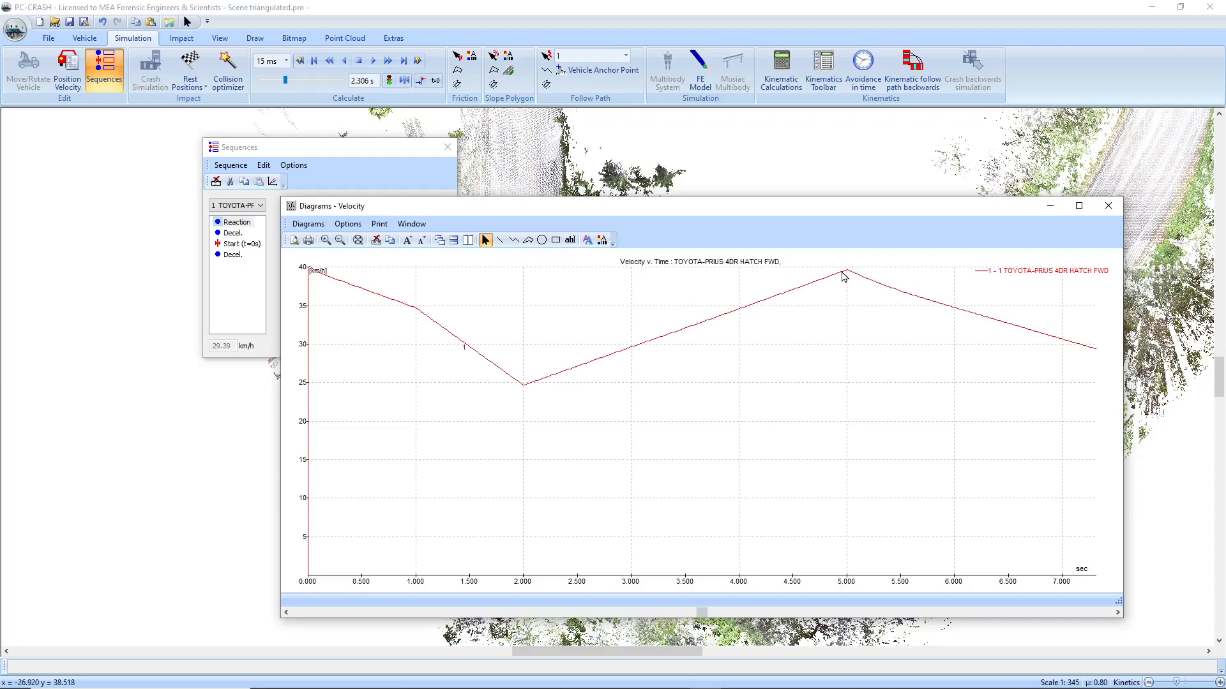
Step: Display the tire brake forces diagram for all four Prius wheels
click(307, 224)
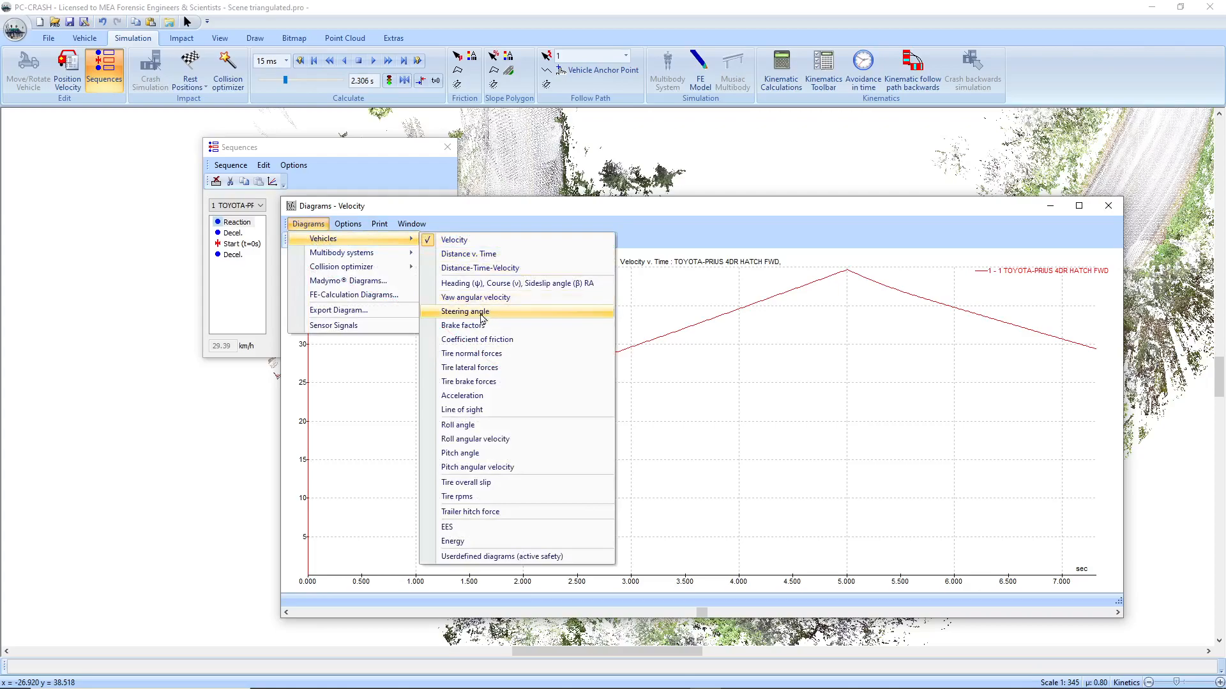
click(470, 382)
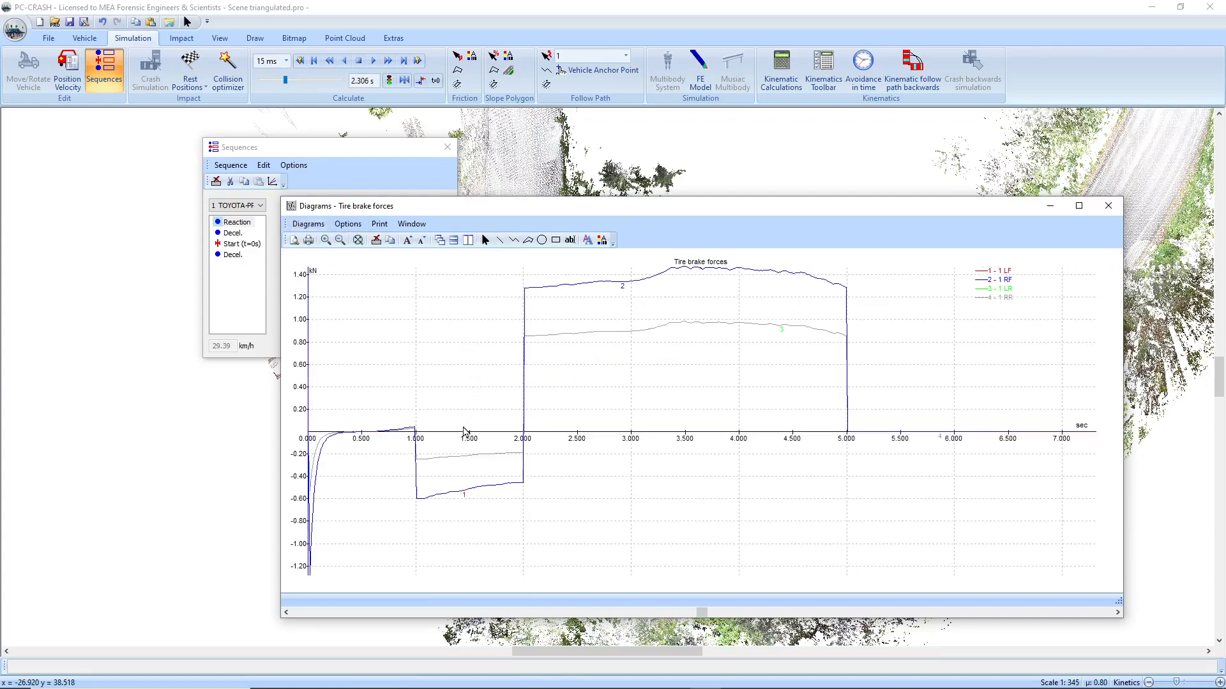
mouse_move(325, 549)
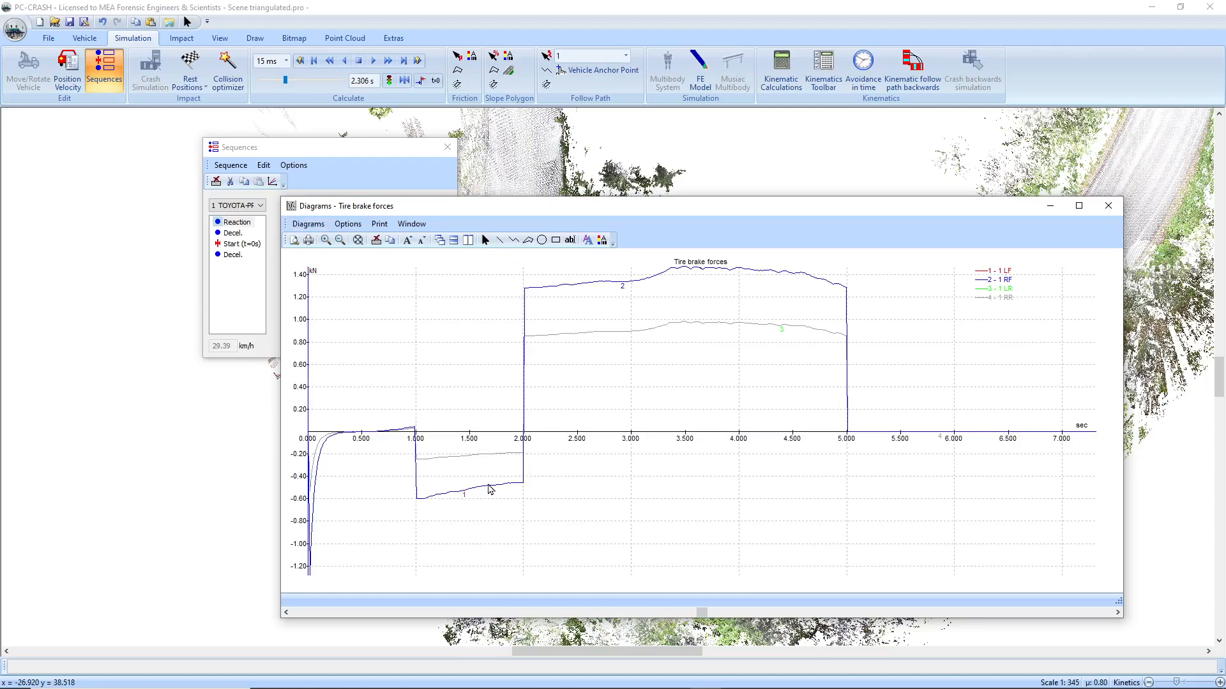
mouse_move(854, 268)
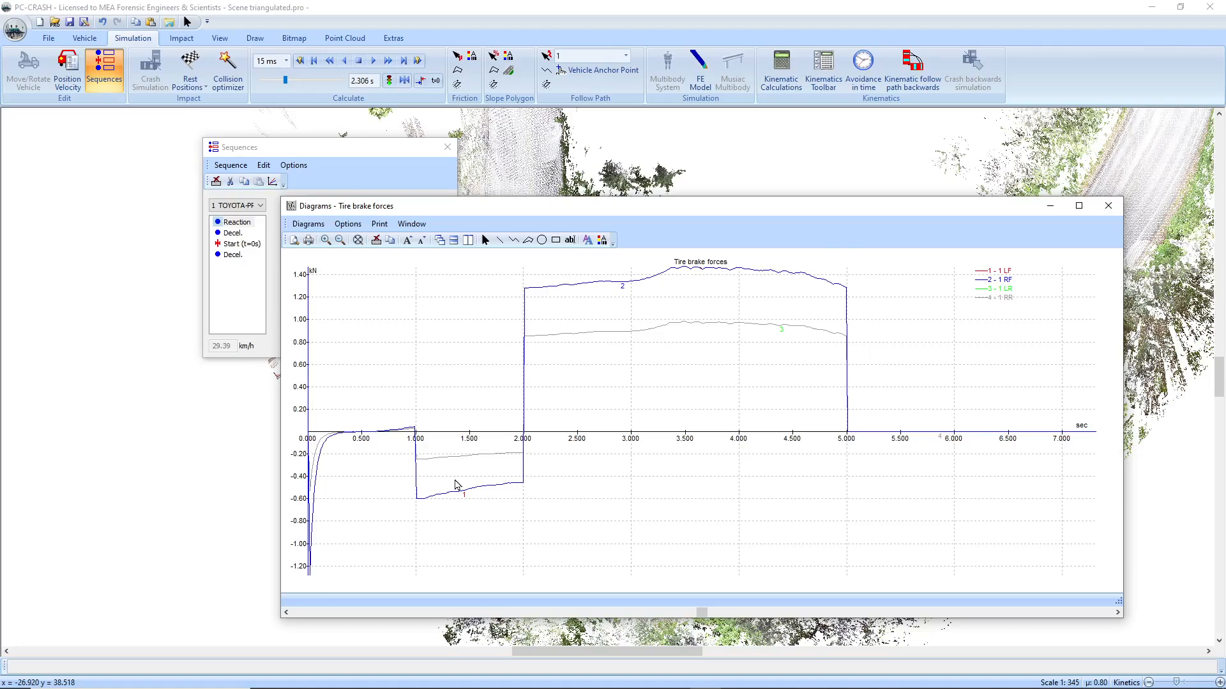
click(309, 224)
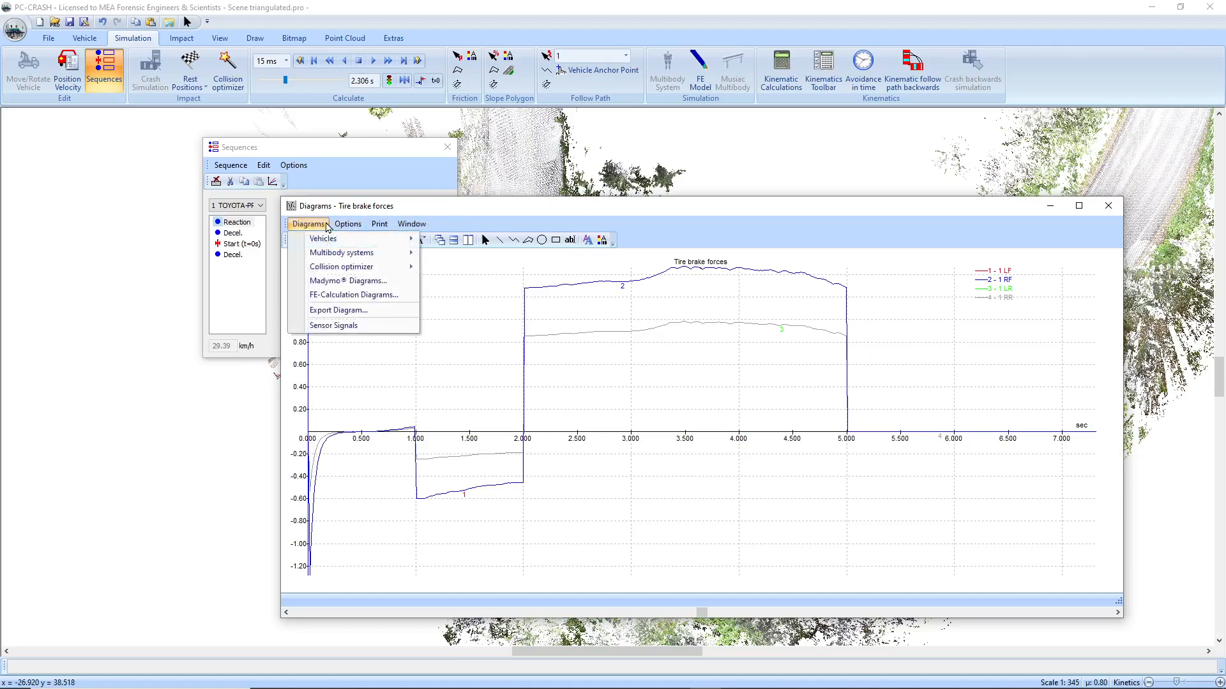
Step: Show the longitudinal, lateral and vertical acceleration diagram for the Prius
click(322, 238)
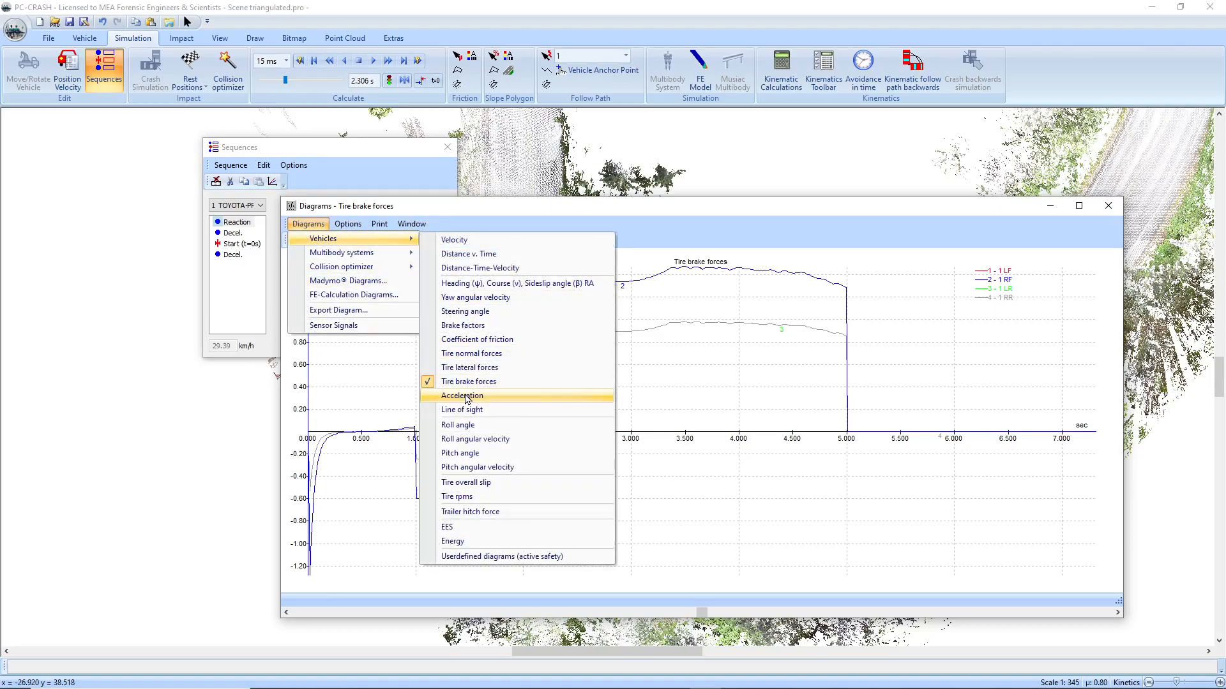
click(462, 396)
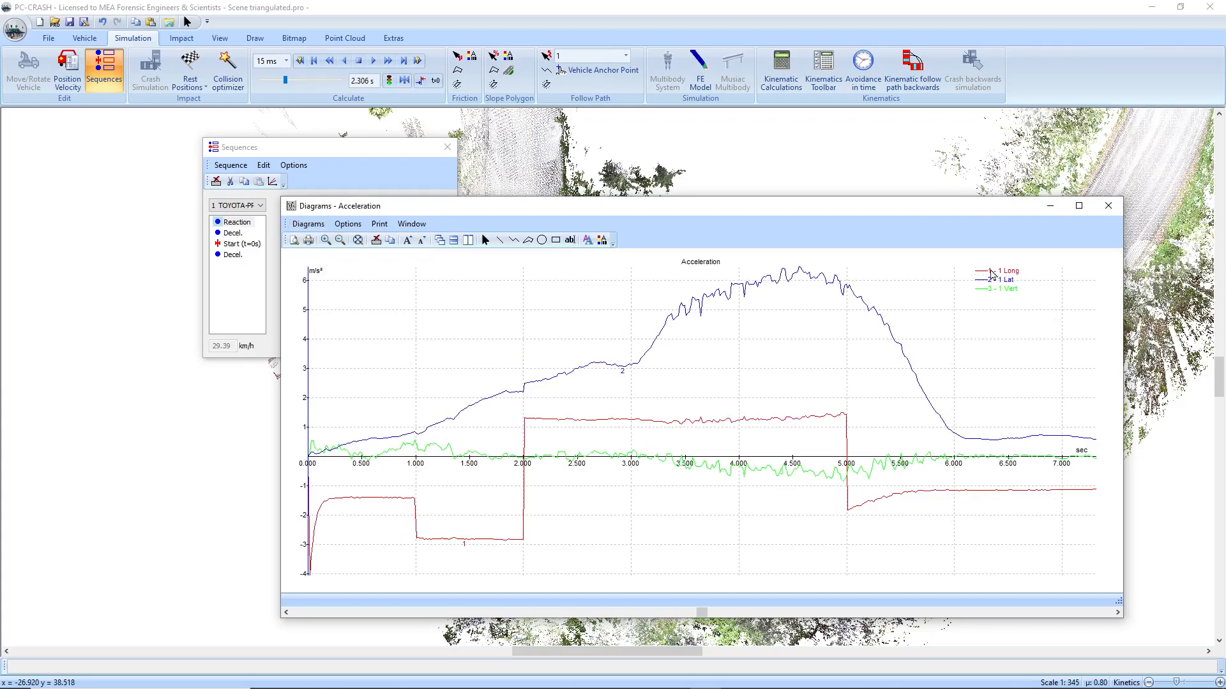
mouse_move(793, 411)
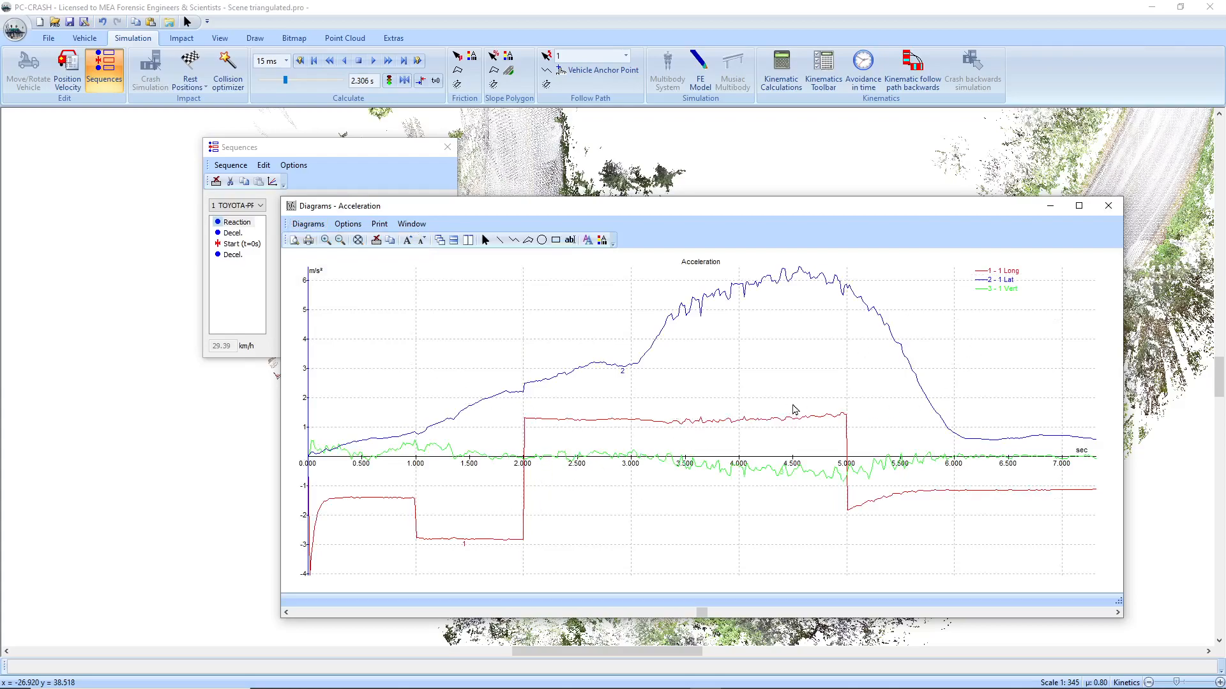
mouse_move(450, 547)
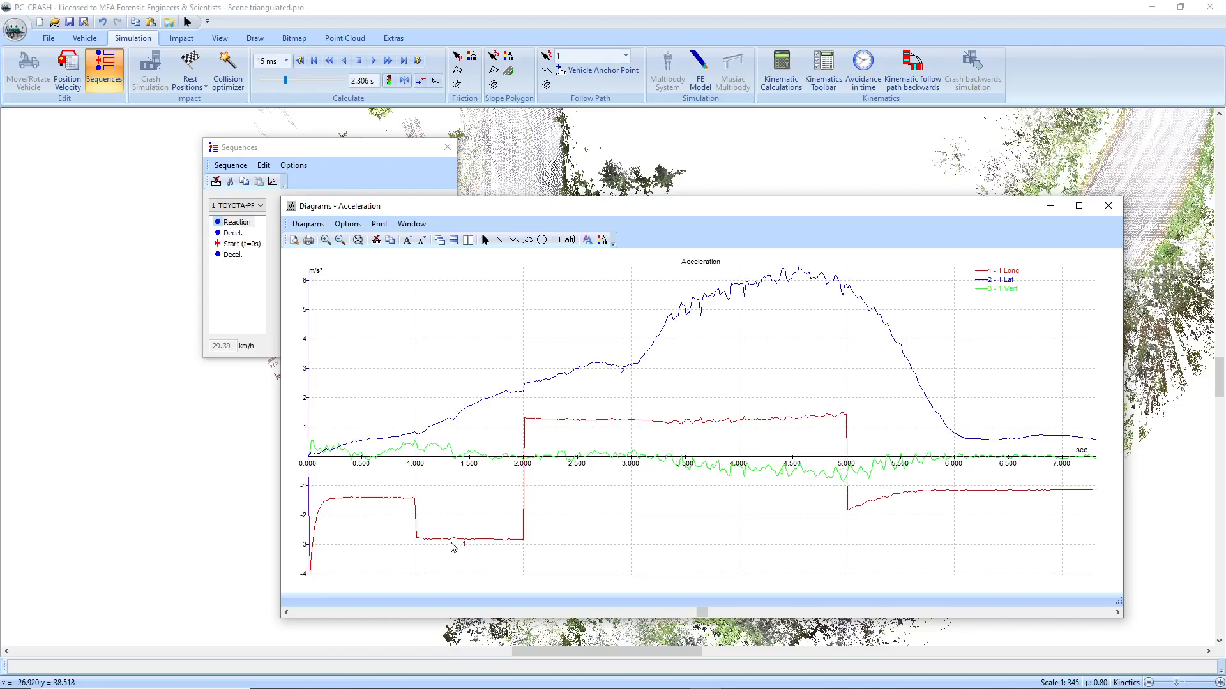
mouse_move(828, 426)
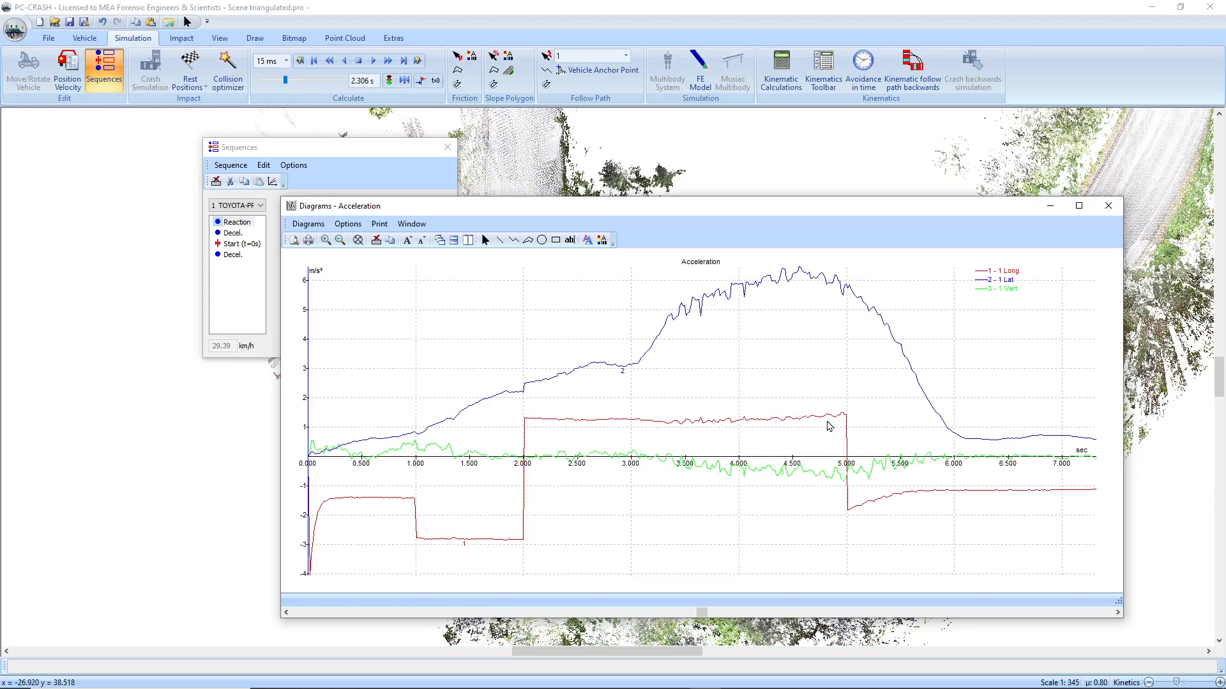
mouse_move(964, 497)
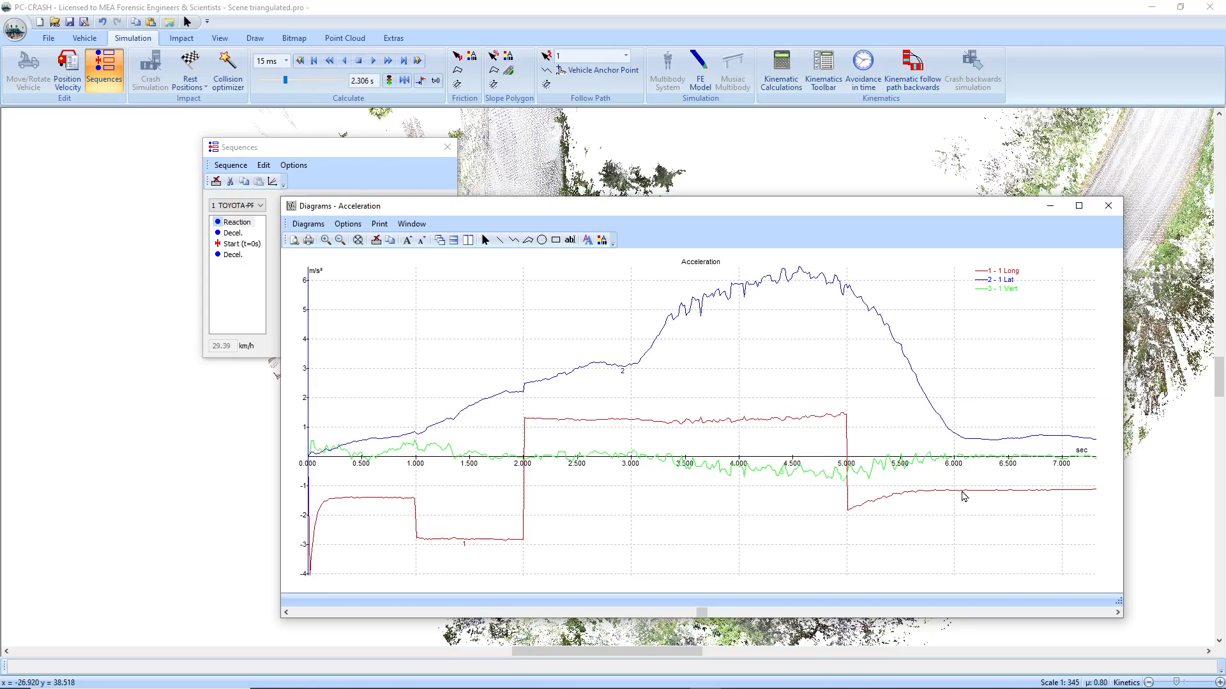
mouse_move(1107, 206)
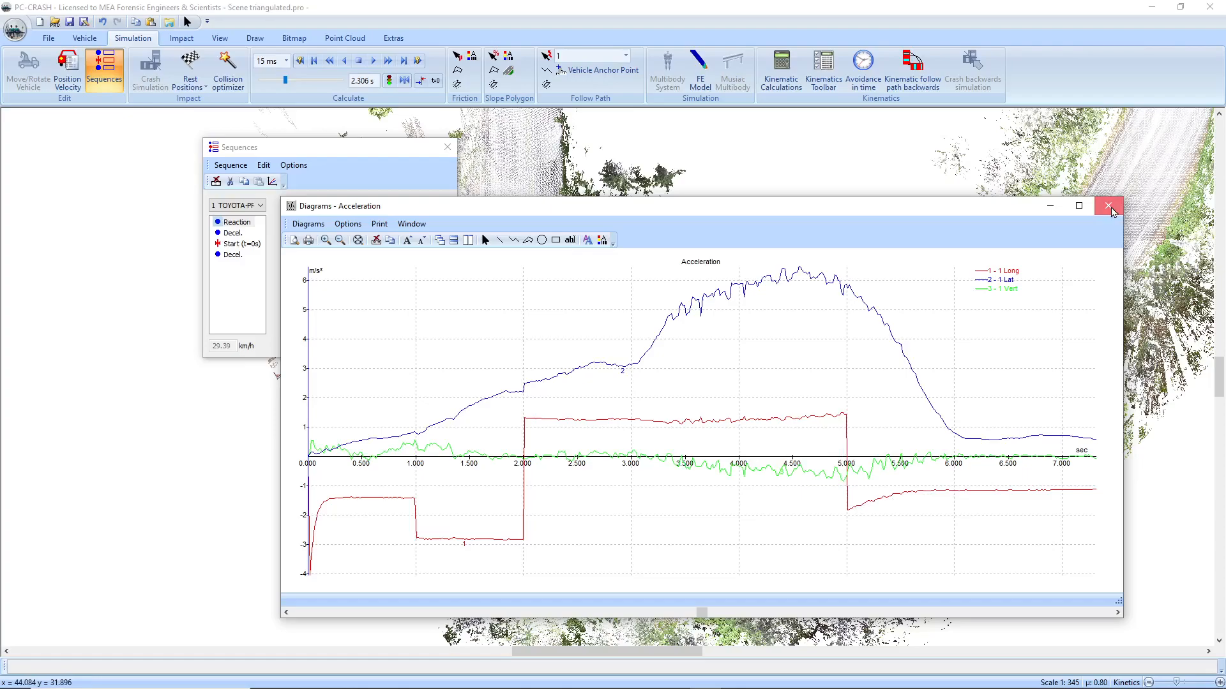
Step: Close the acceleration diagram and scrub the 3D replay back to about 2.77 s
click(1110, 205)
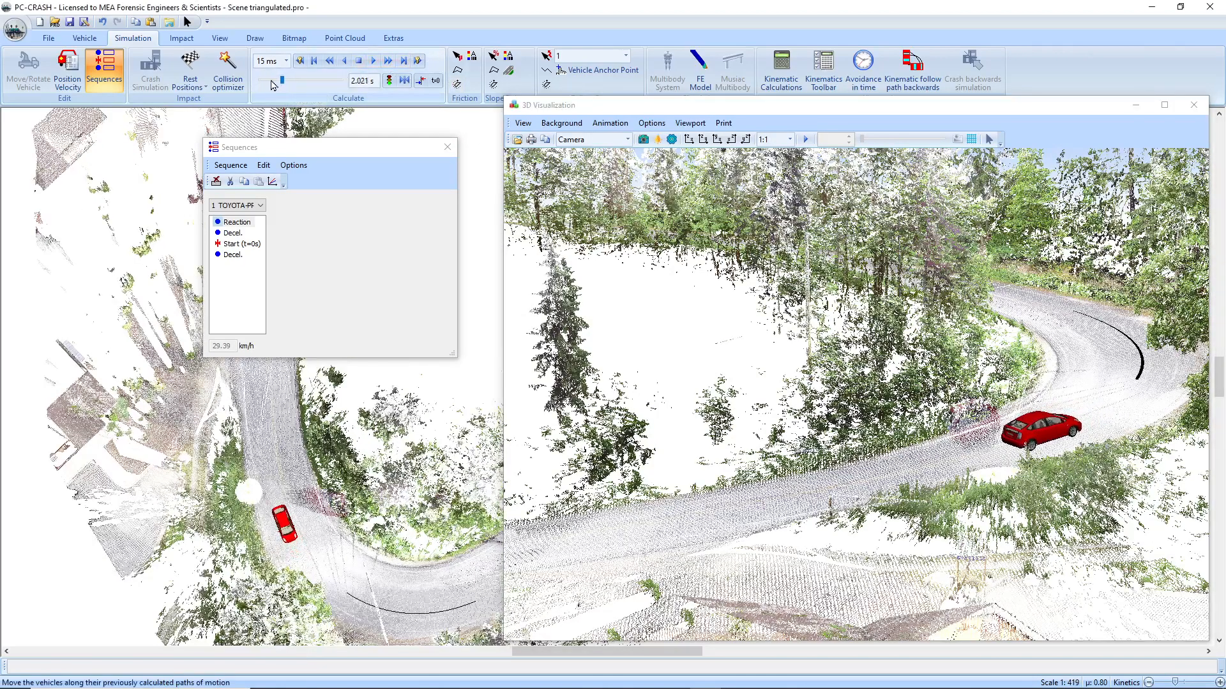
click(329, 60)
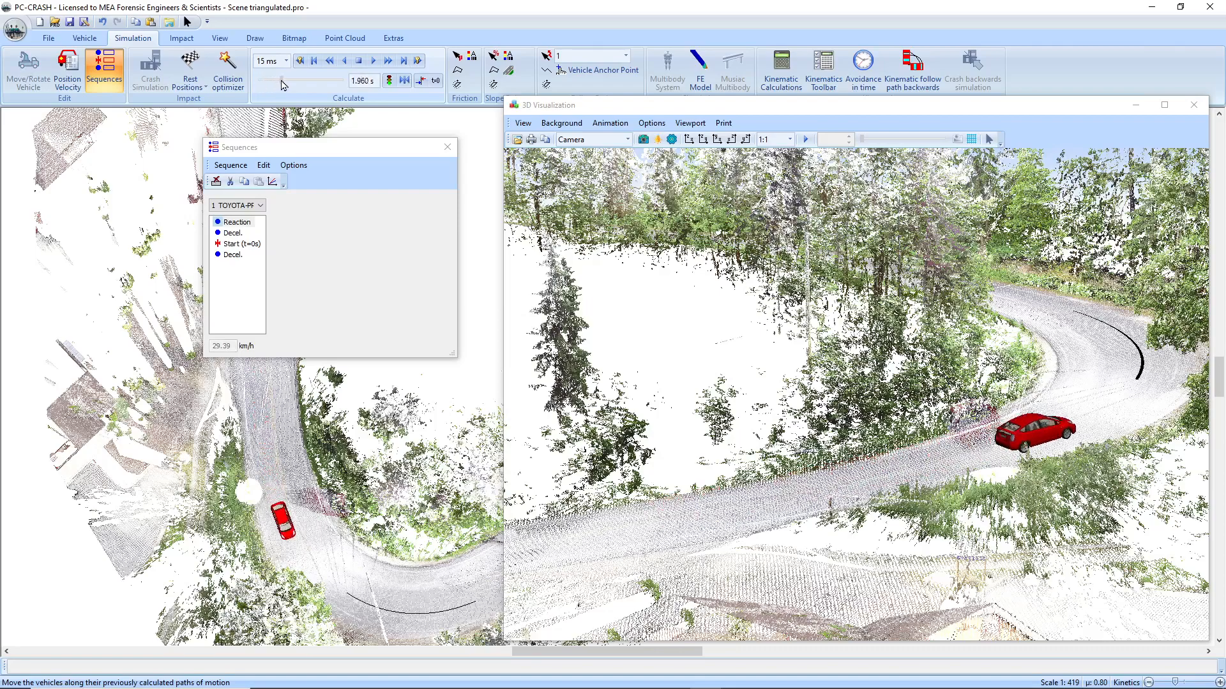
click(373, 60)
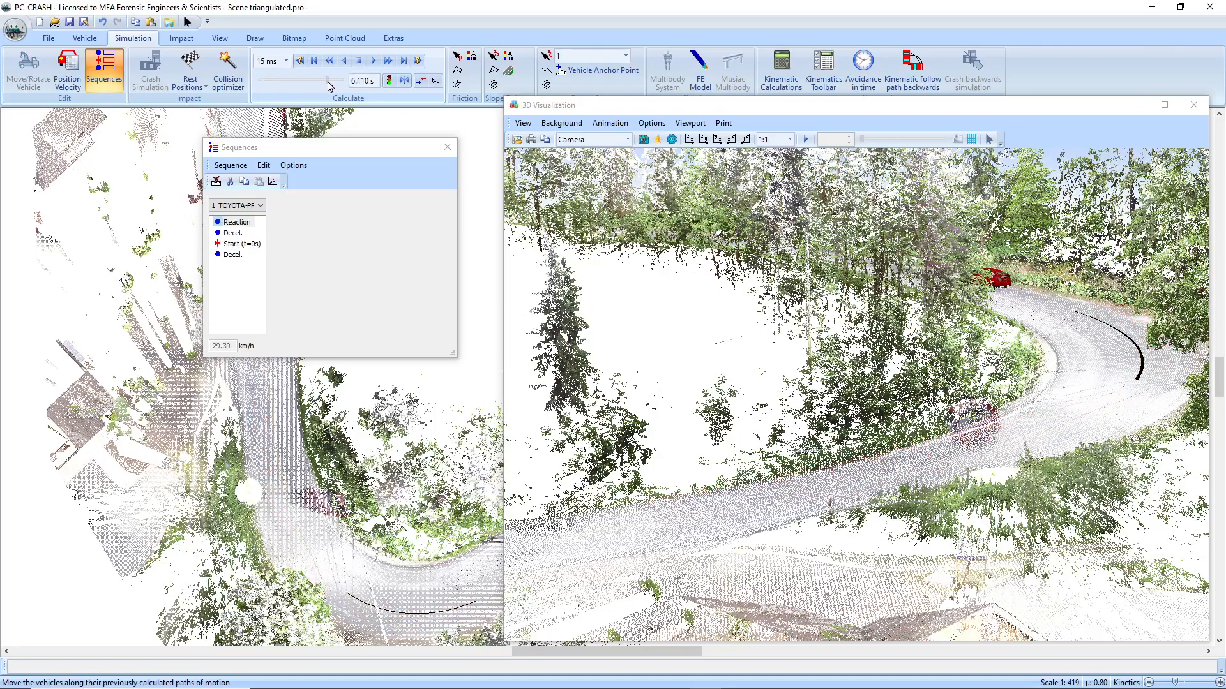
click(330, 60)
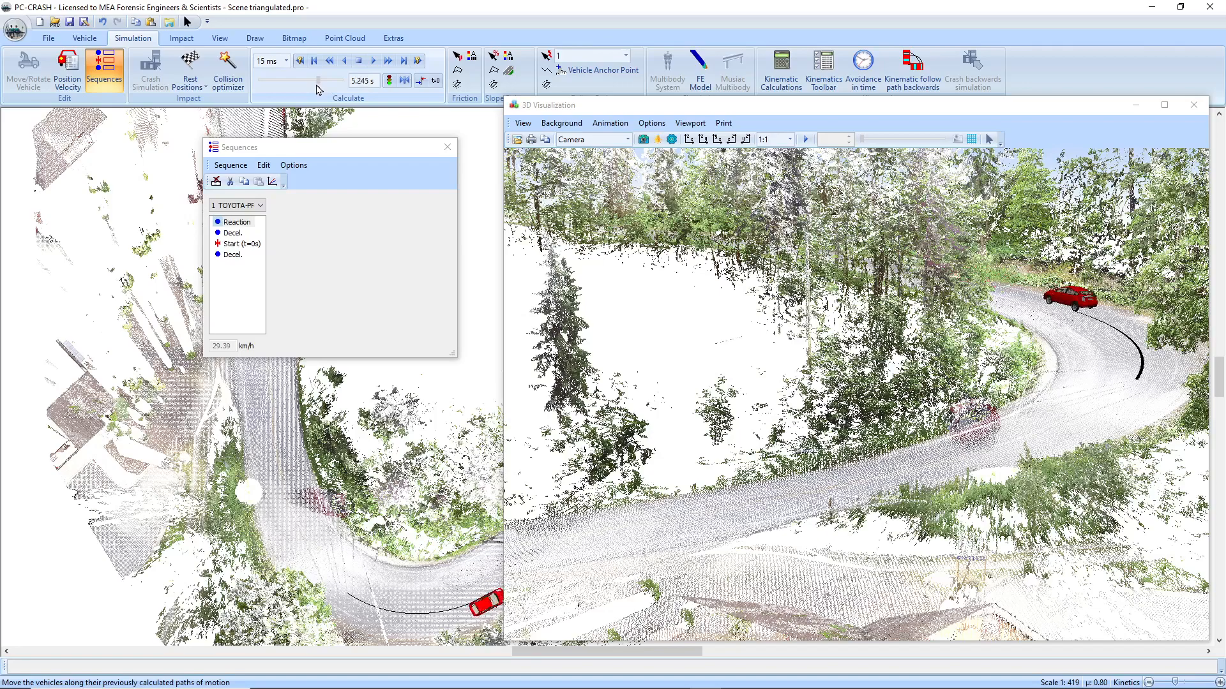
drag(316, 80, 289, 80)
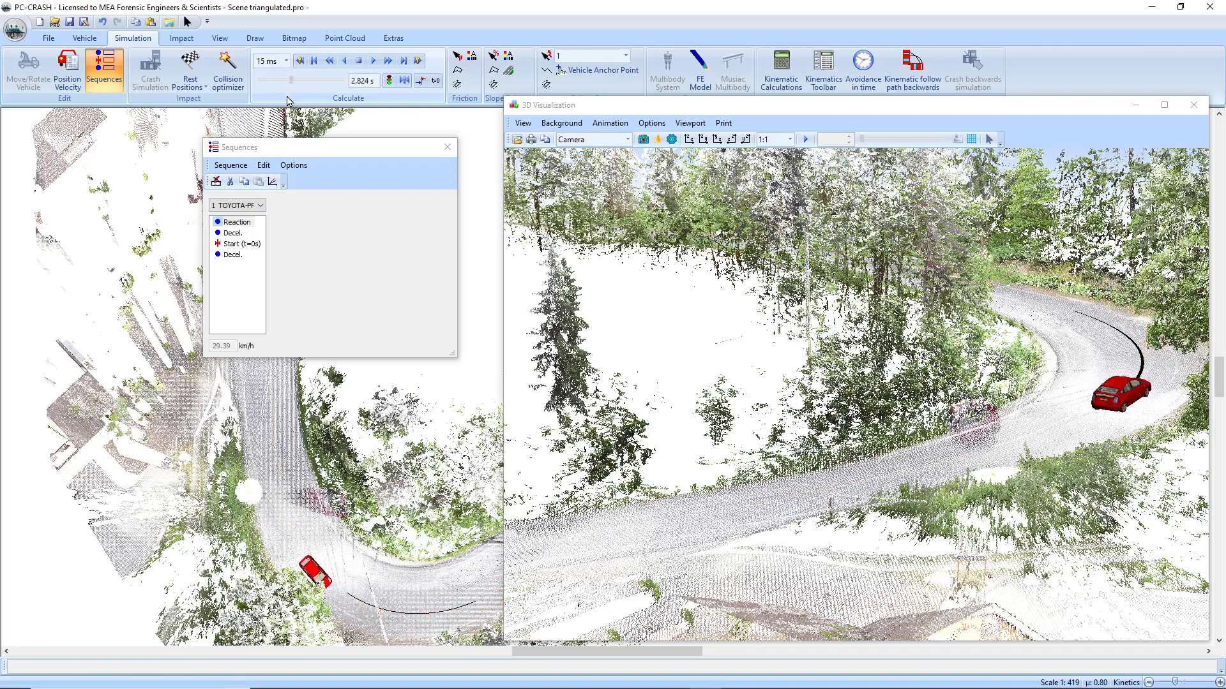
click(329, 60)
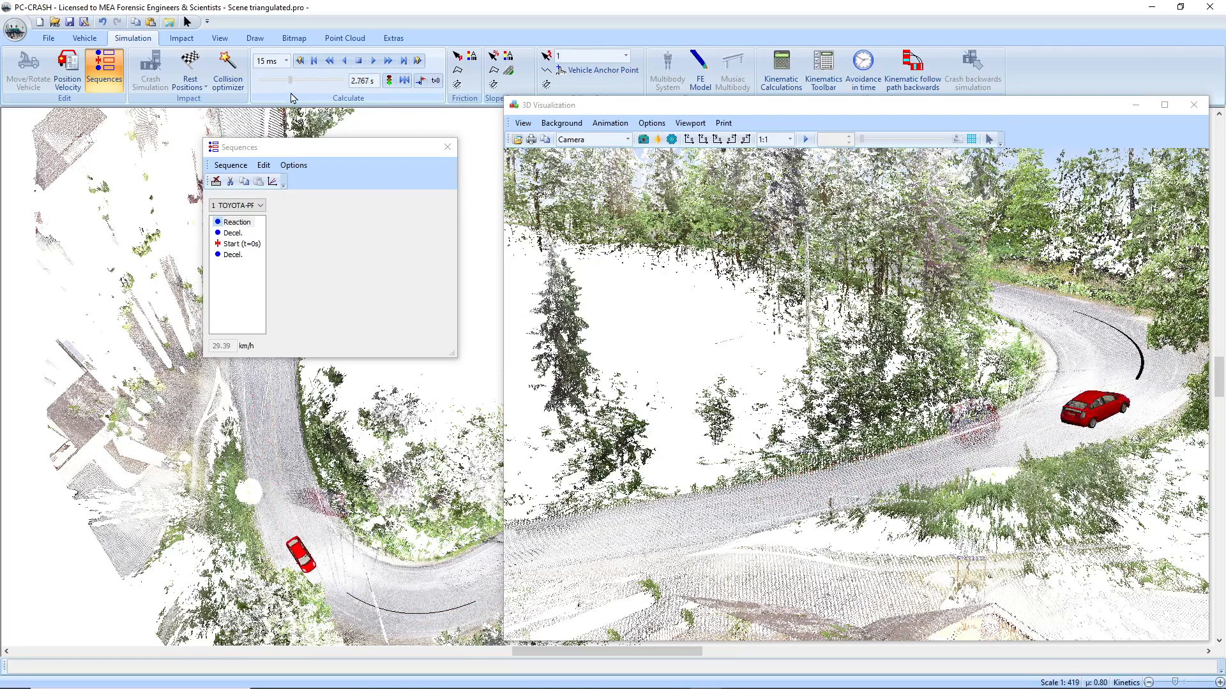